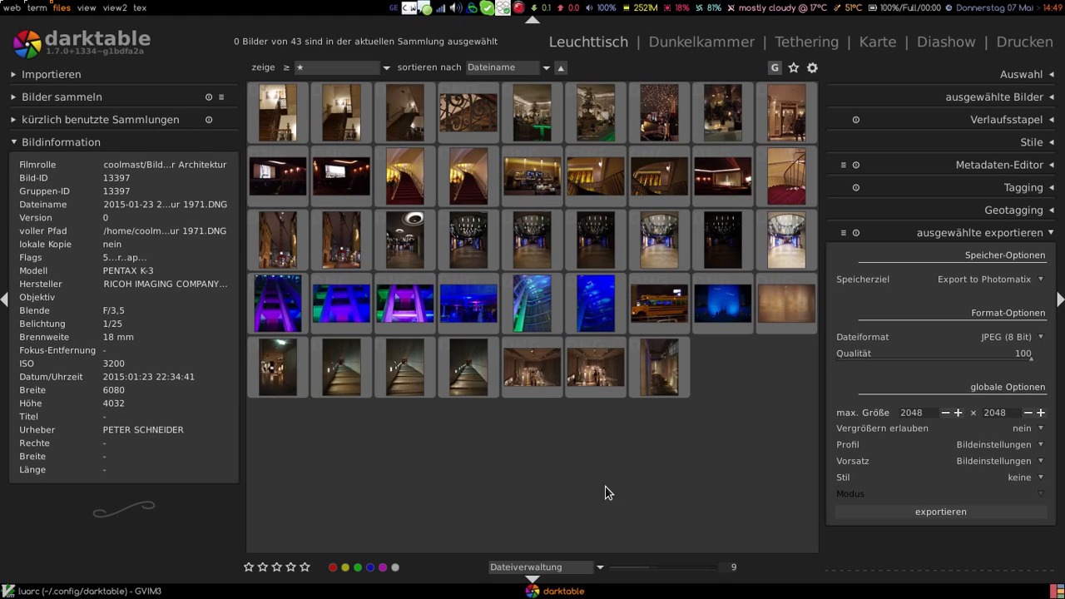
Step: Select the five bracketed exposure thumbnails in the lighttable for merging
click(785, 240)
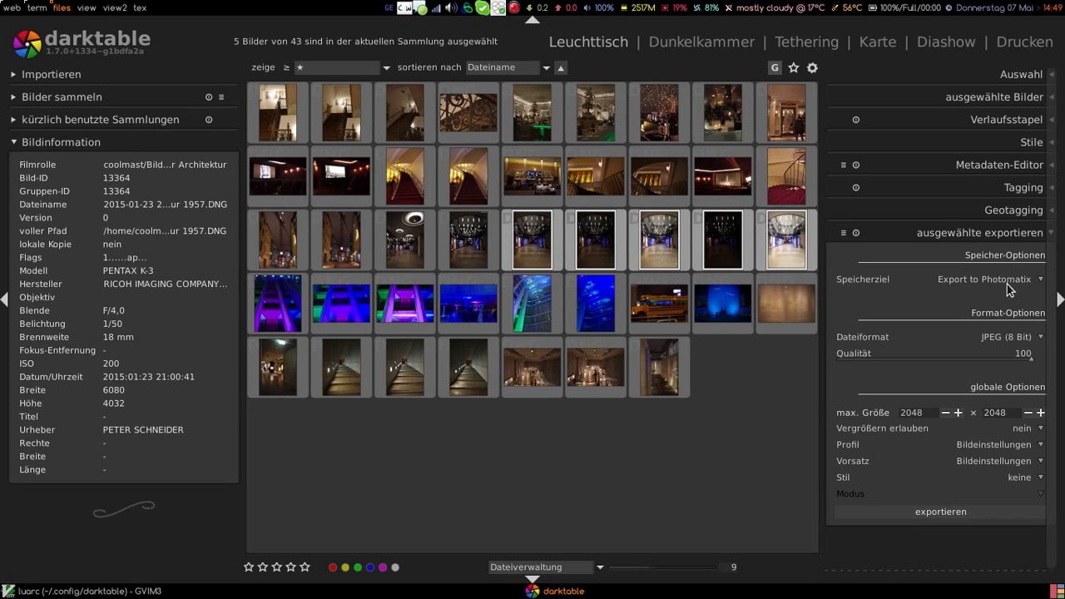
mouse_move(908, 446)
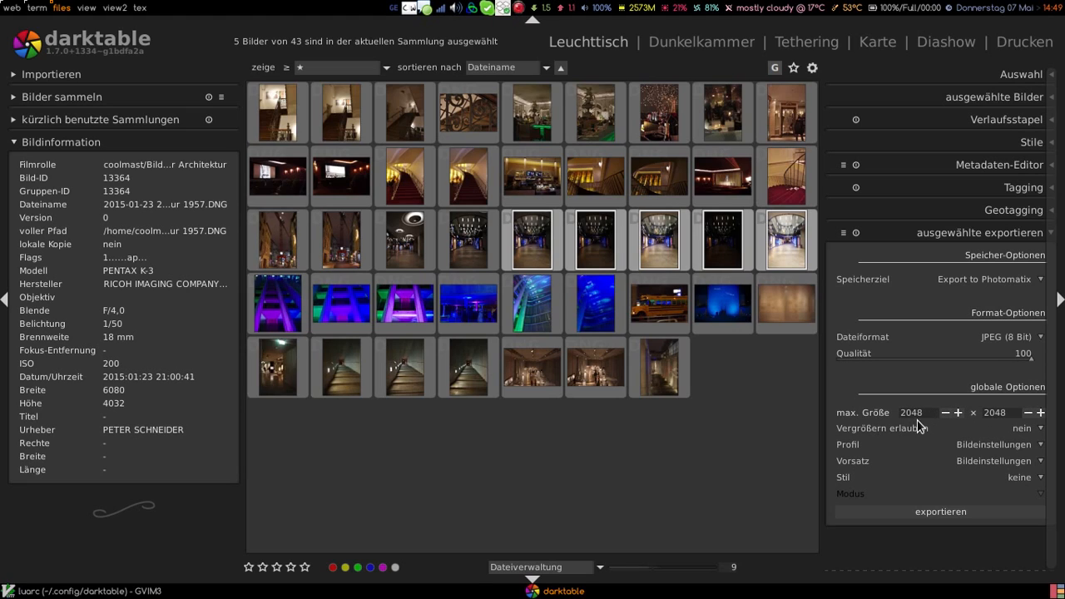
mouse_move(845, 424)
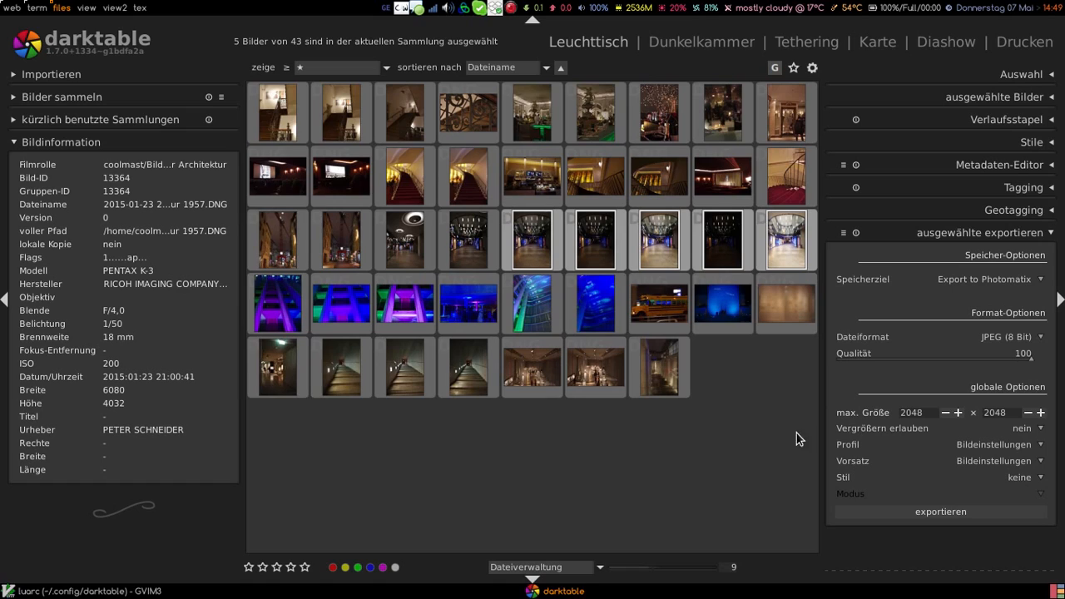
Step: Export the selection to Photomatix and confirm 'für HDR-Verarbeitung zusammenführen'
click(940, 513)
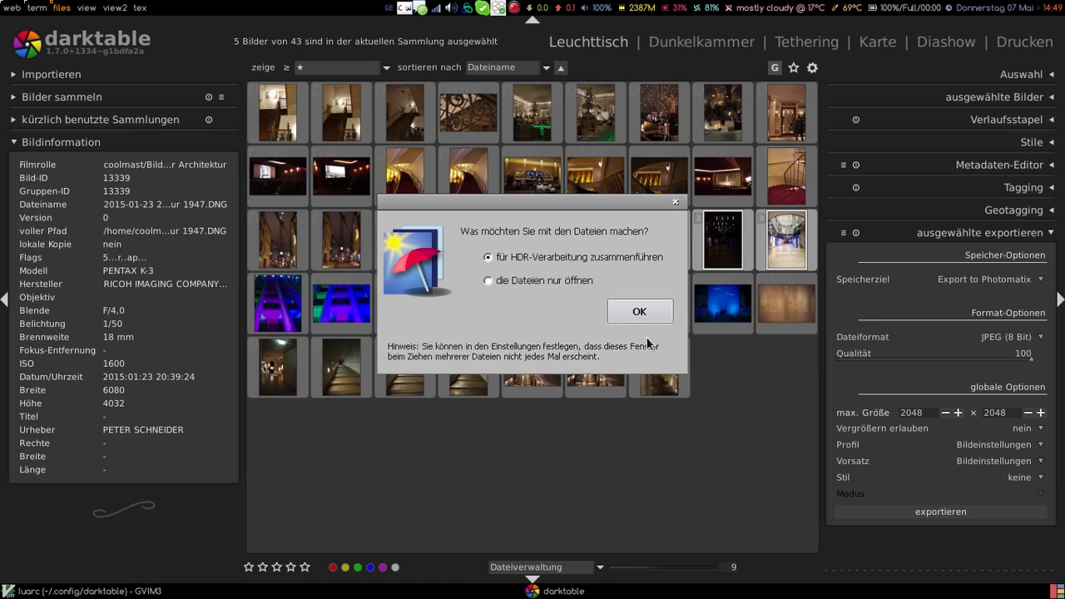
mouse_move(569, 286)
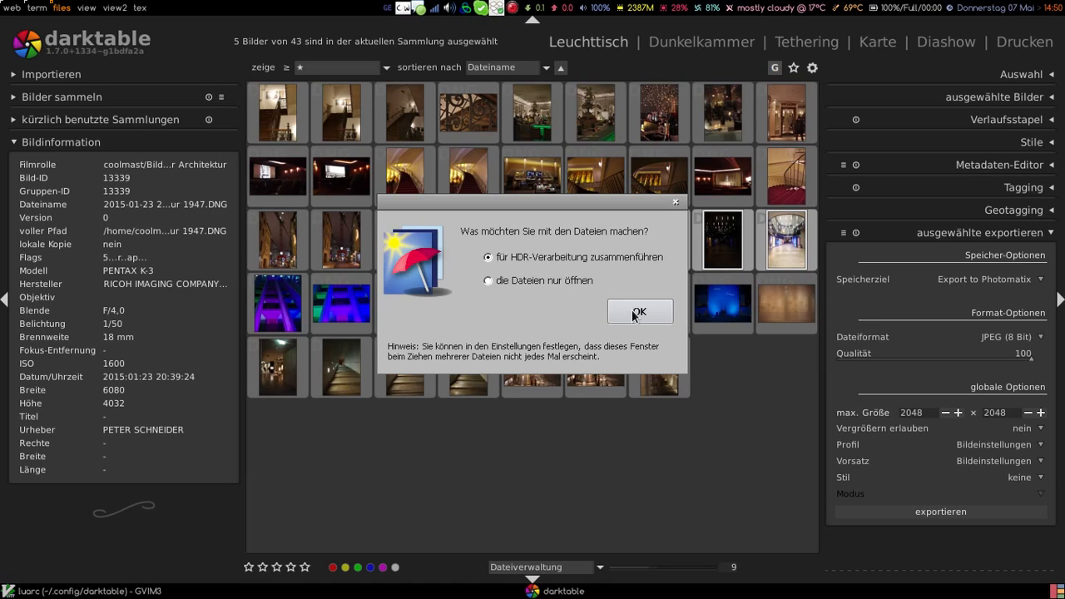
mouse_move(636, 331)
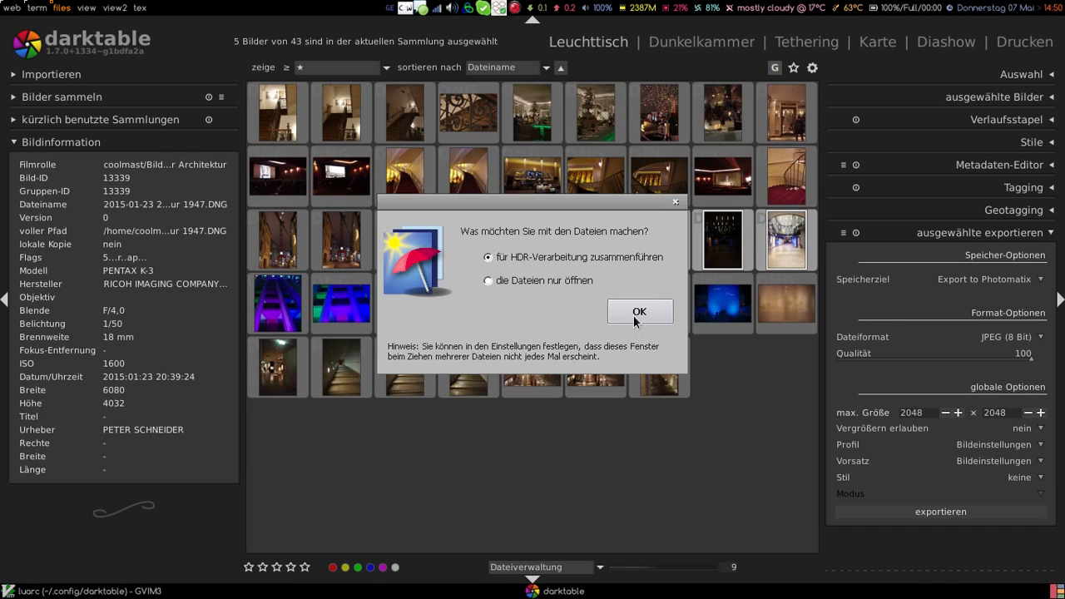
click(639, 313)
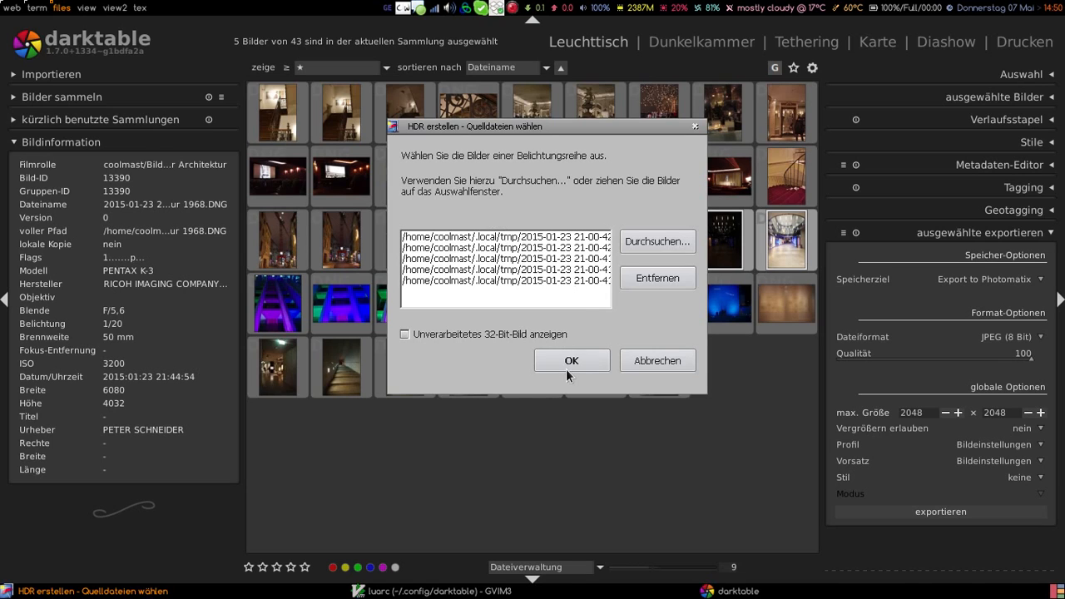
Step: Accept the five source exposures and run 'Ausrichten & Zusammenführen' into a 32-bit HDR image
click(572, 360)
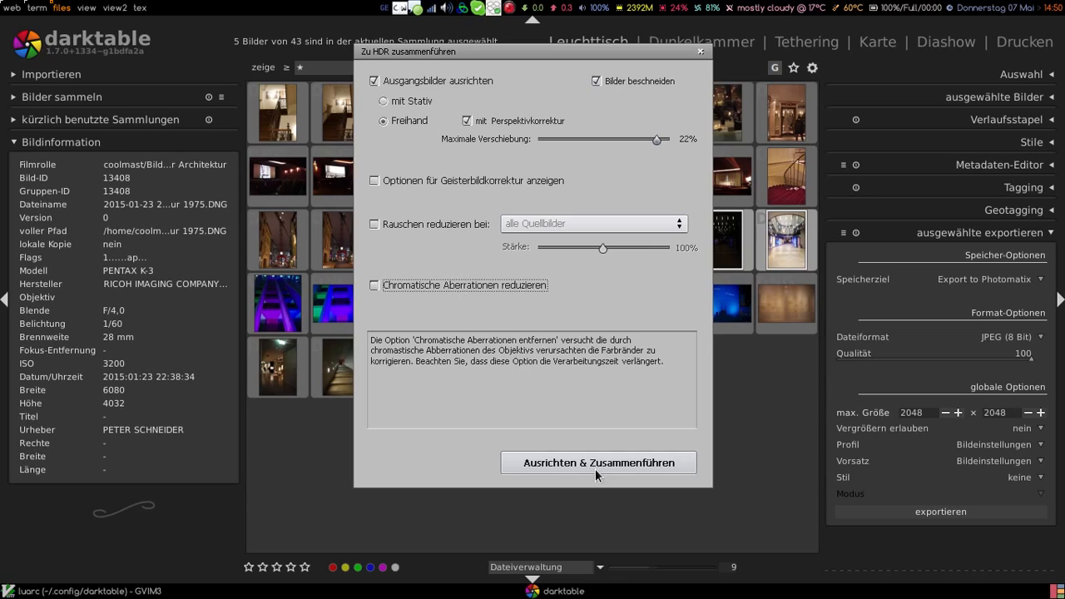
click(597, 463)
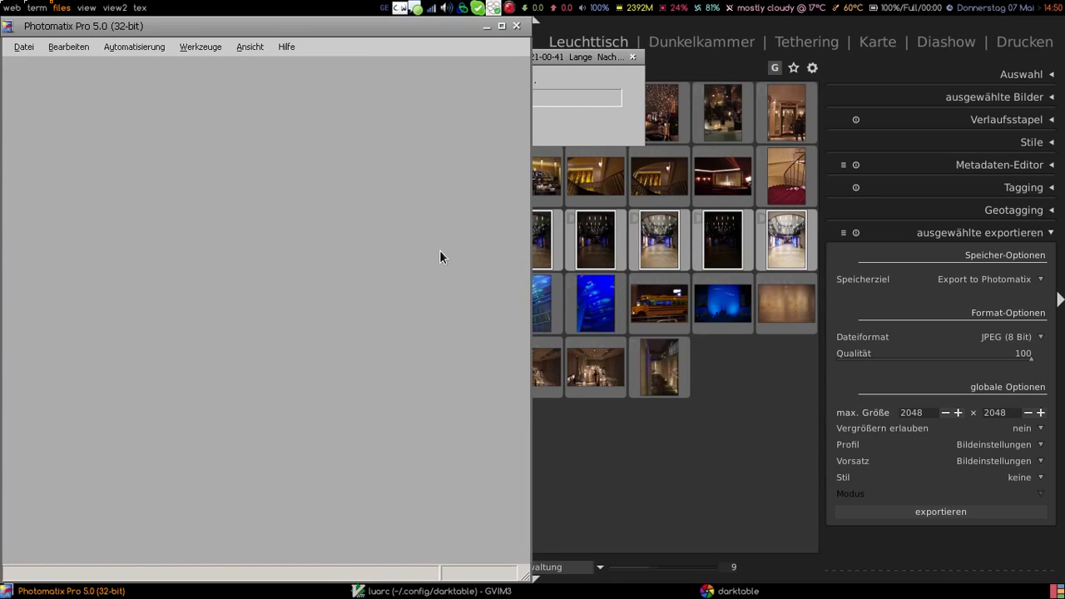
click(940, 511)
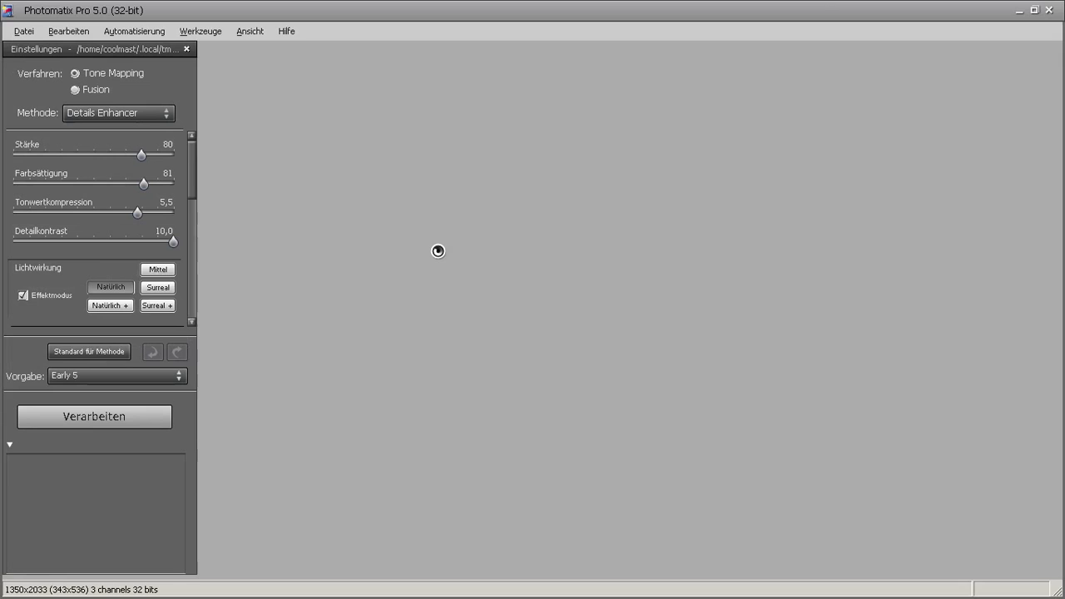
Step: Apply the Early 2 preset from the 'petschne' collection and render it with 'Verarbeiten'
click(93, 416)
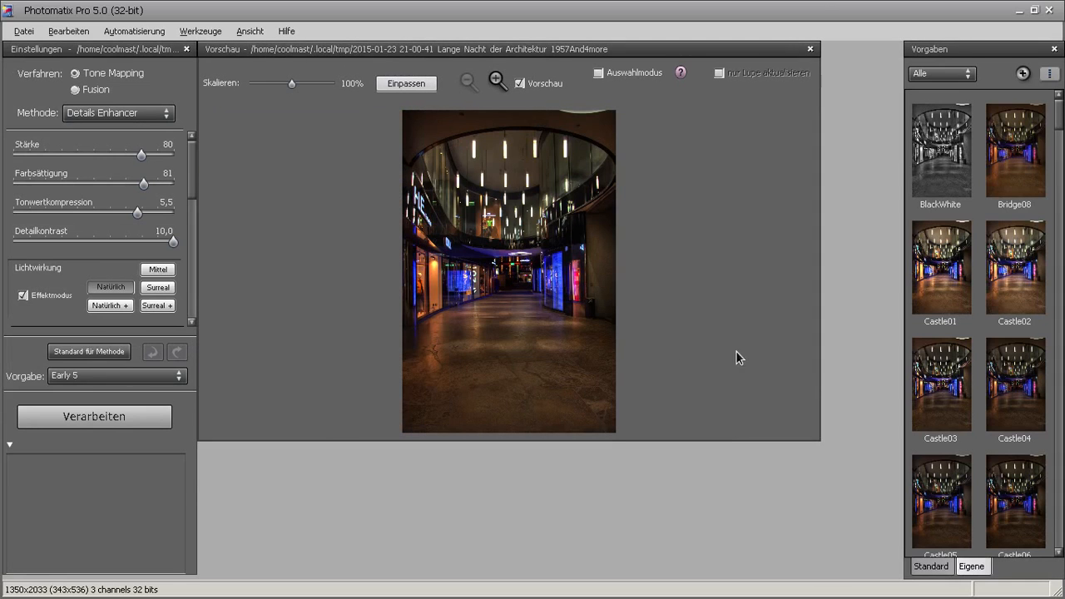
mouse_move(962, 95)
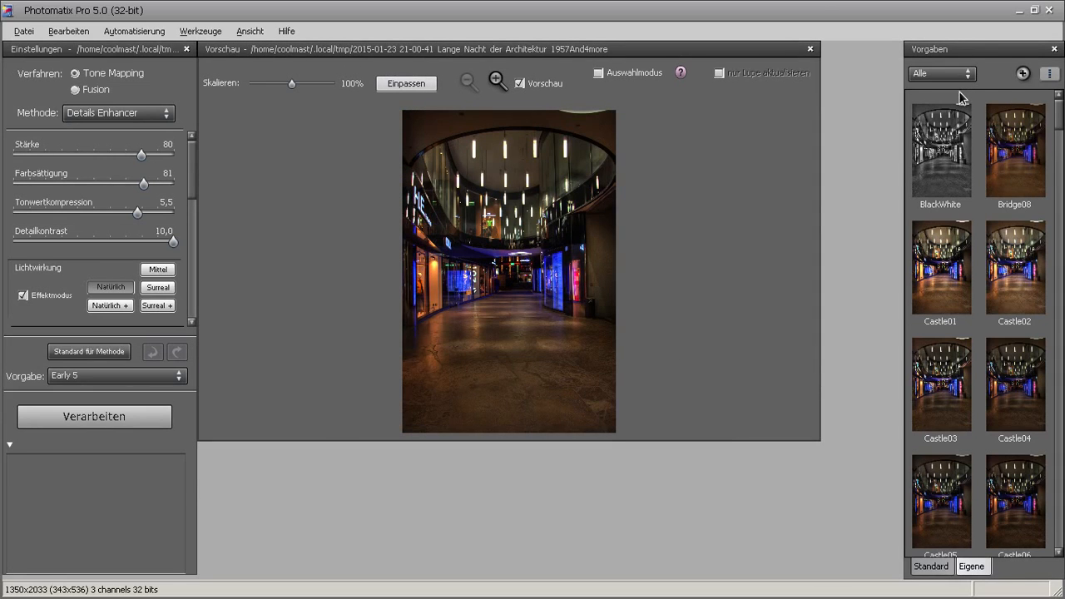
click(940, 74)
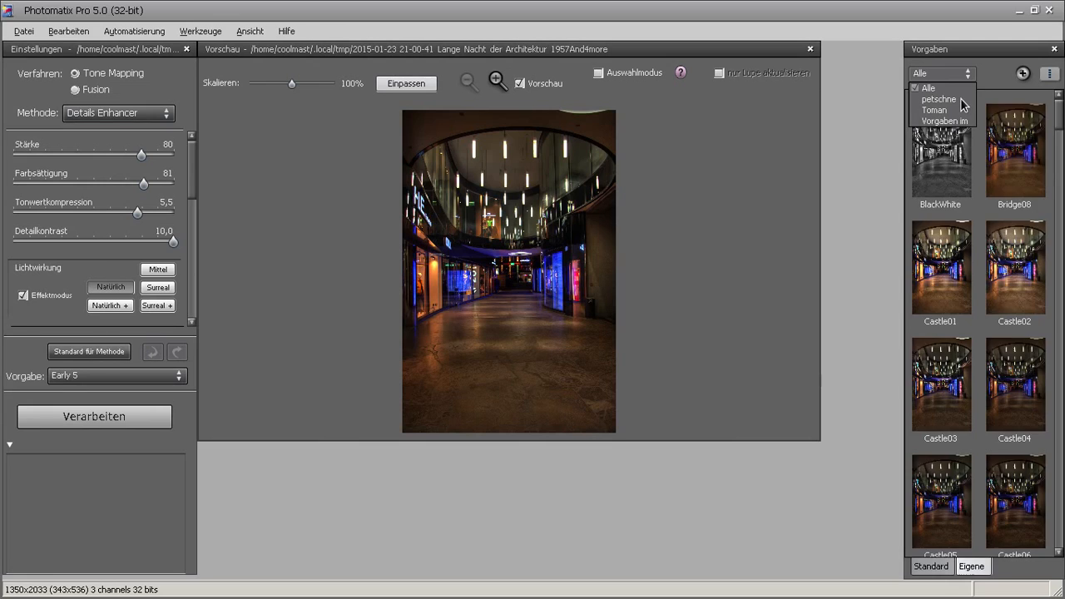
click(938, 100)
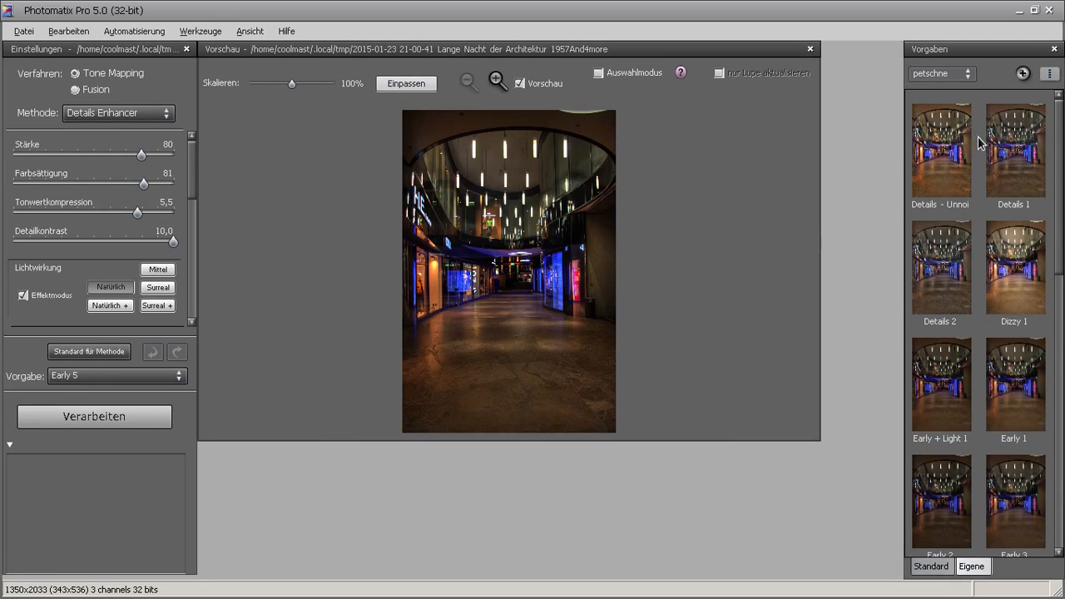
click(942, 500)
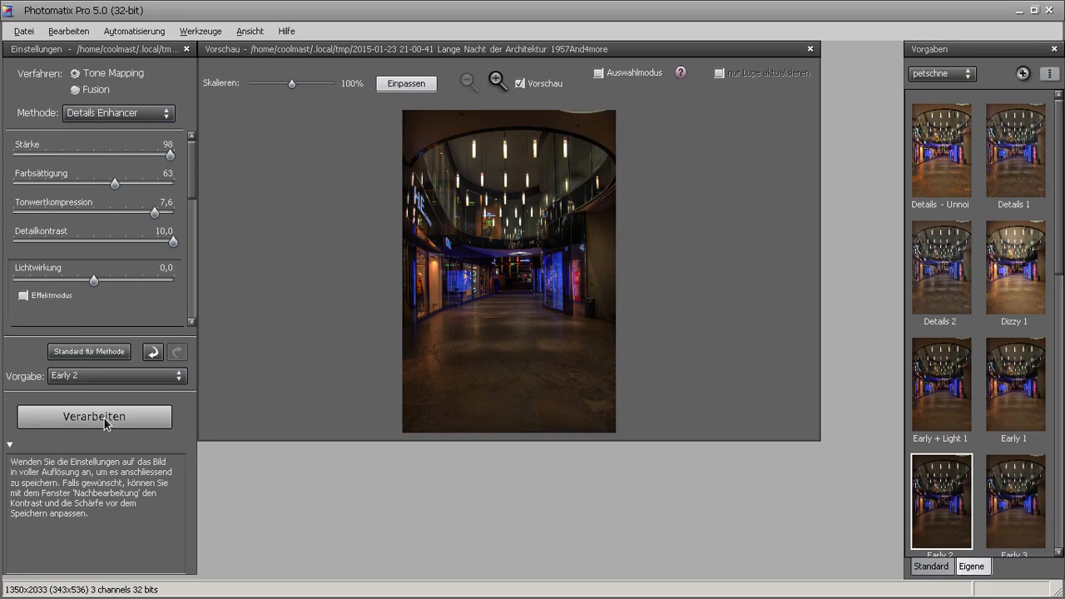
click(93, 416)
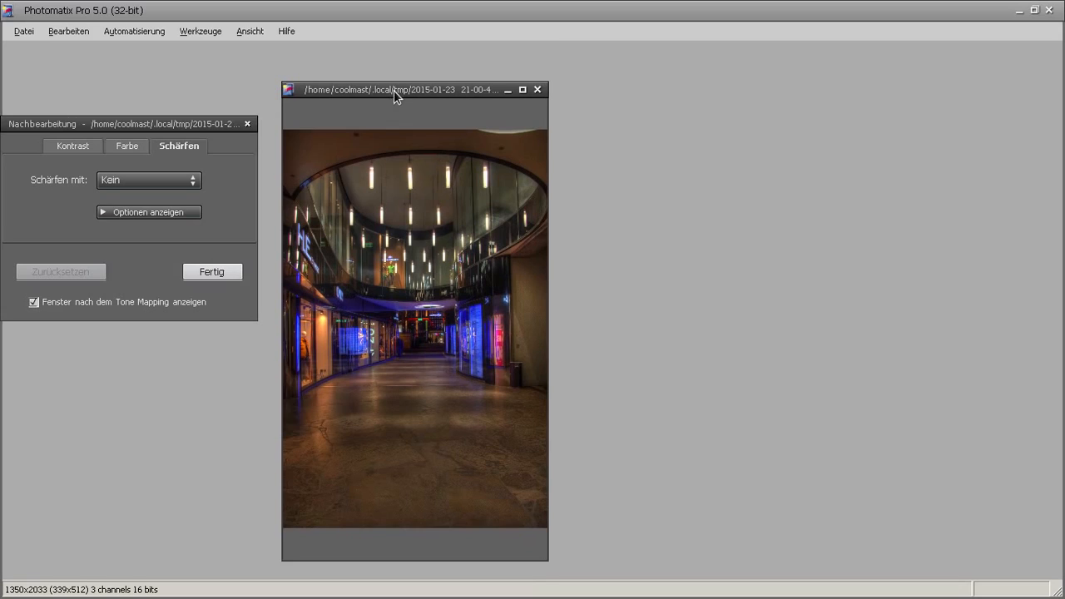
Step: Set Schärfen to 'Mittelstark Schärfen' and finish with 'Fertig'
click(148, 179)
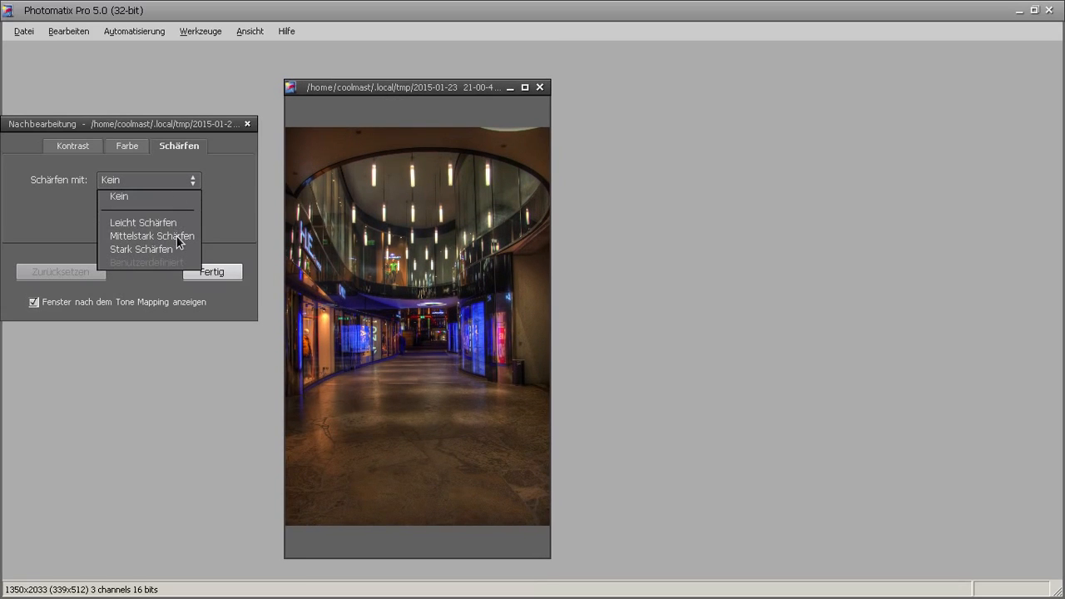
click(151, 237)
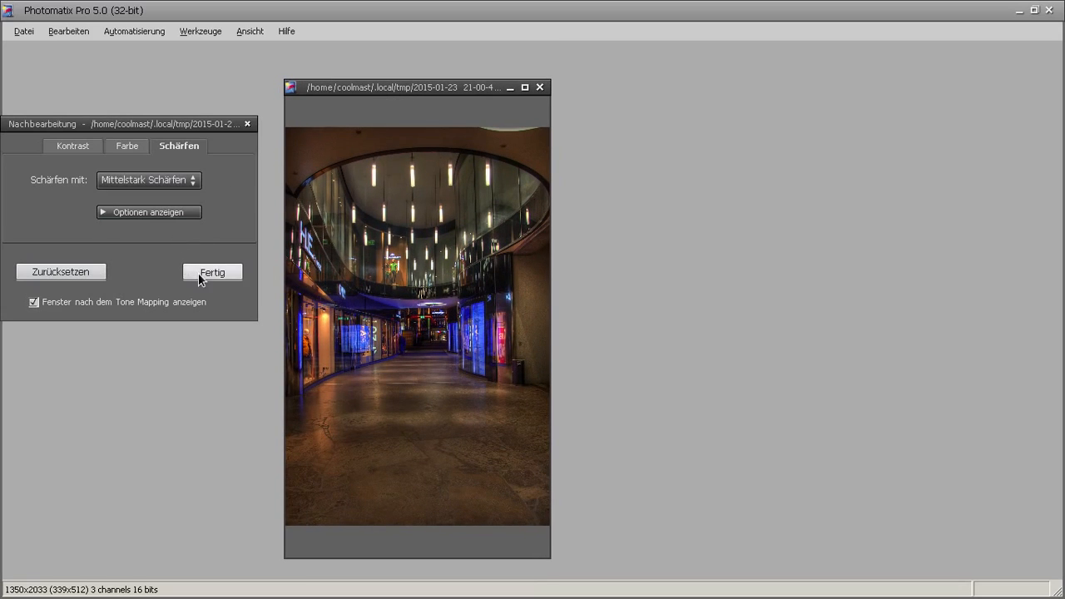
click(212, 273)
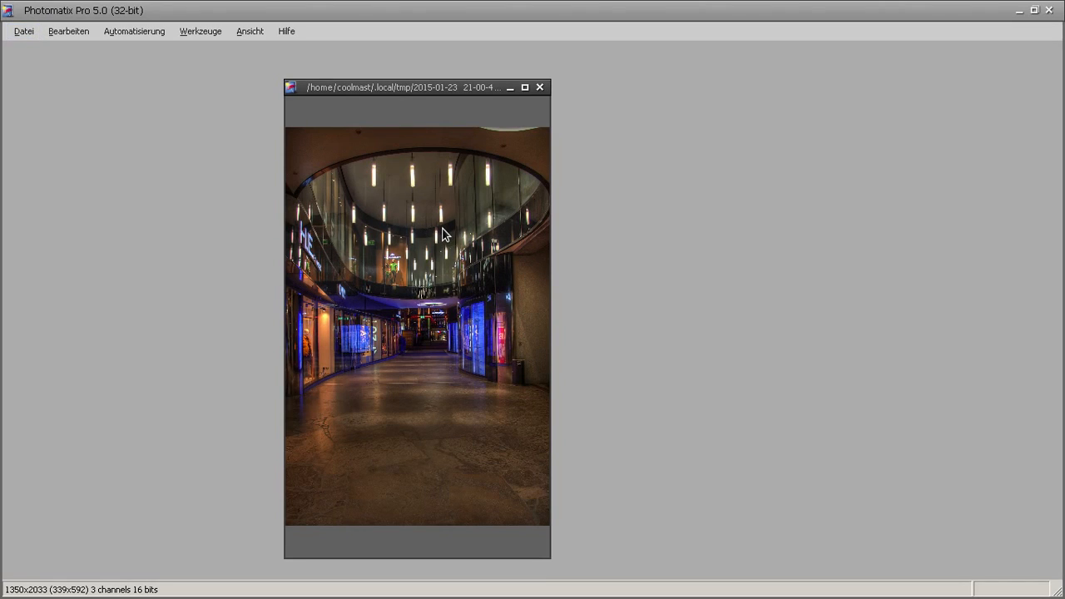
mouse_move(449, 239)
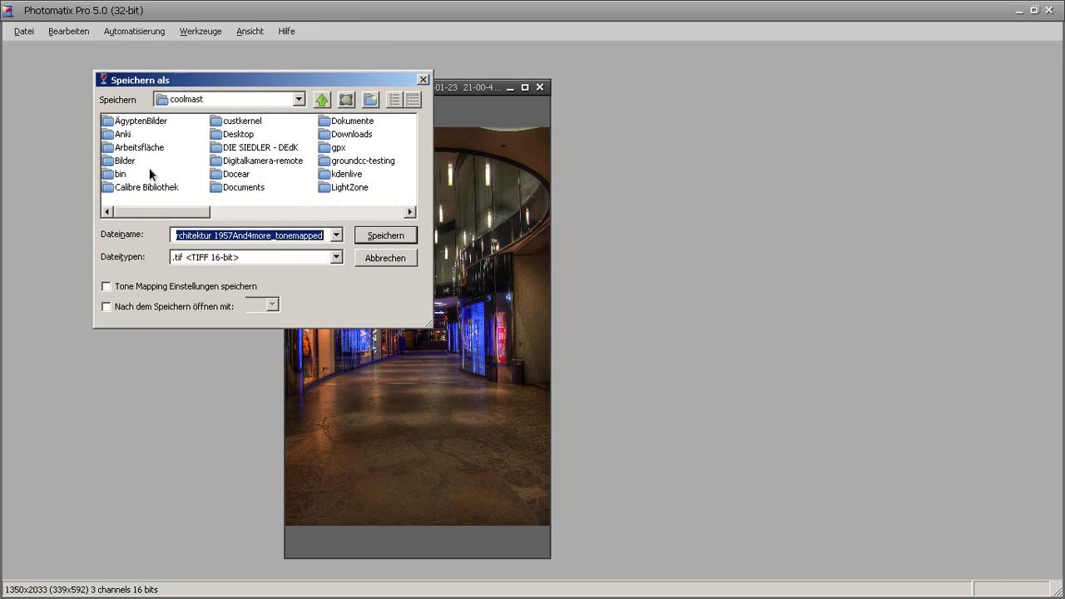
mouse_move(137, 167)
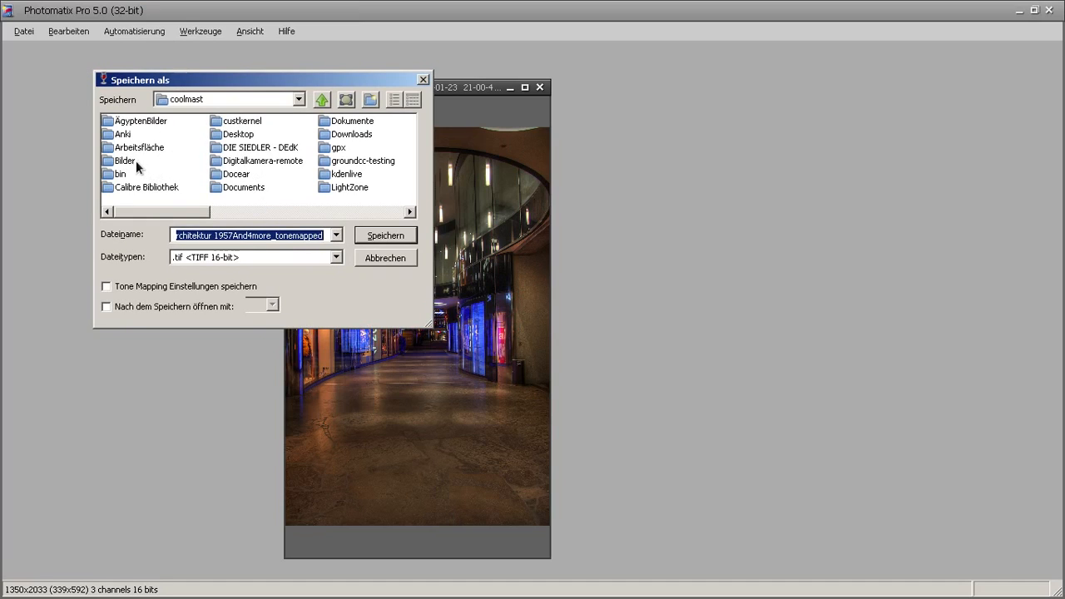
mouse_move(167, 183)
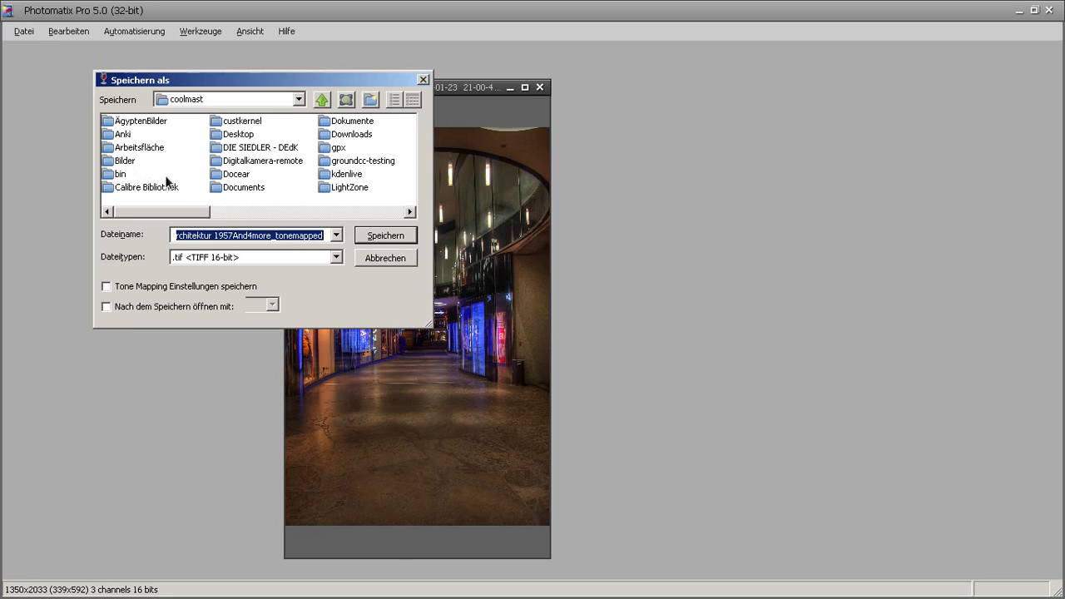
mouse_move(130, 163)
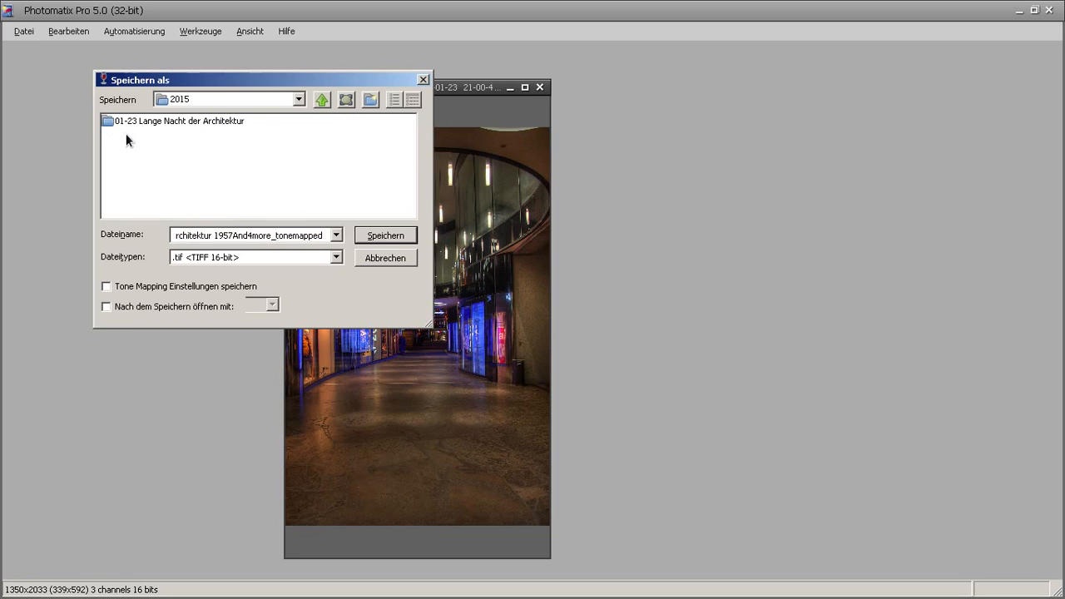
Step: Save the 16-bit TIFF into the '01-23 Lange Nacht der Architektur' folder under a corrected file name
double_click(180, 120)
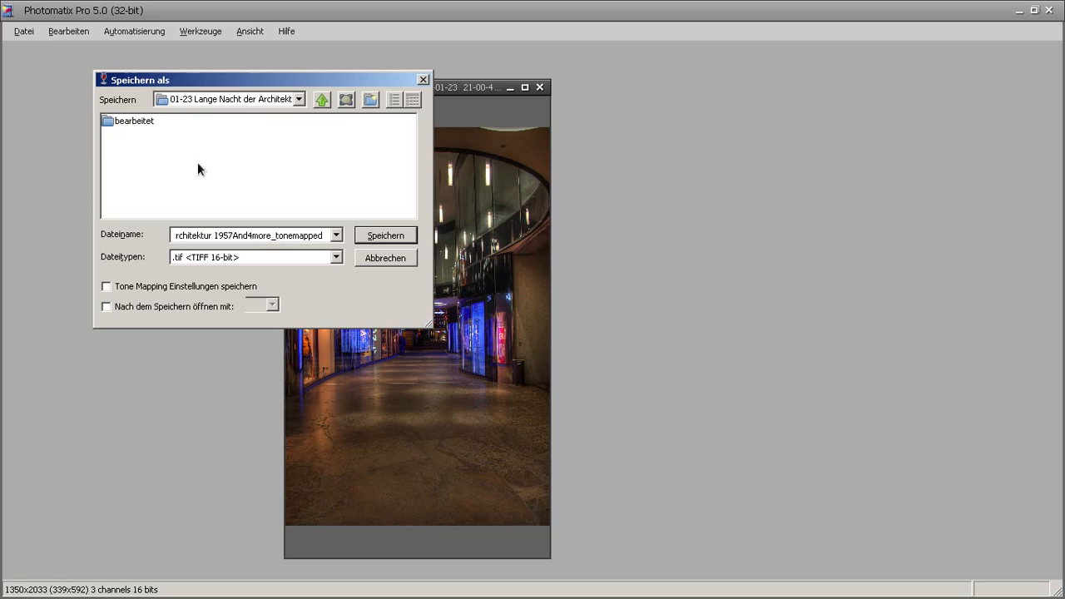
mouse_move(348, 189)
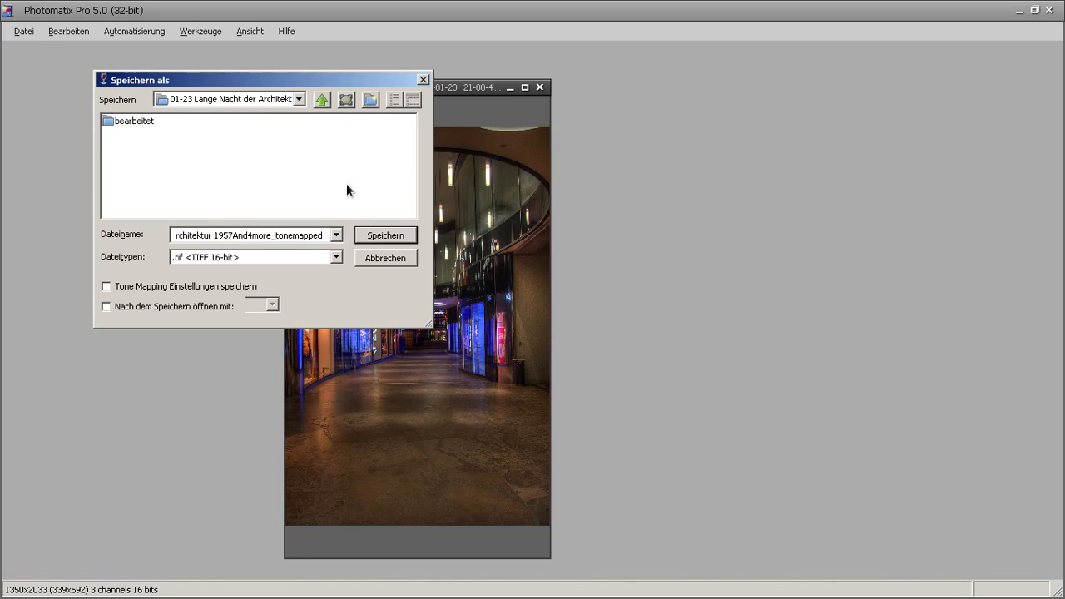
click(384, 235)
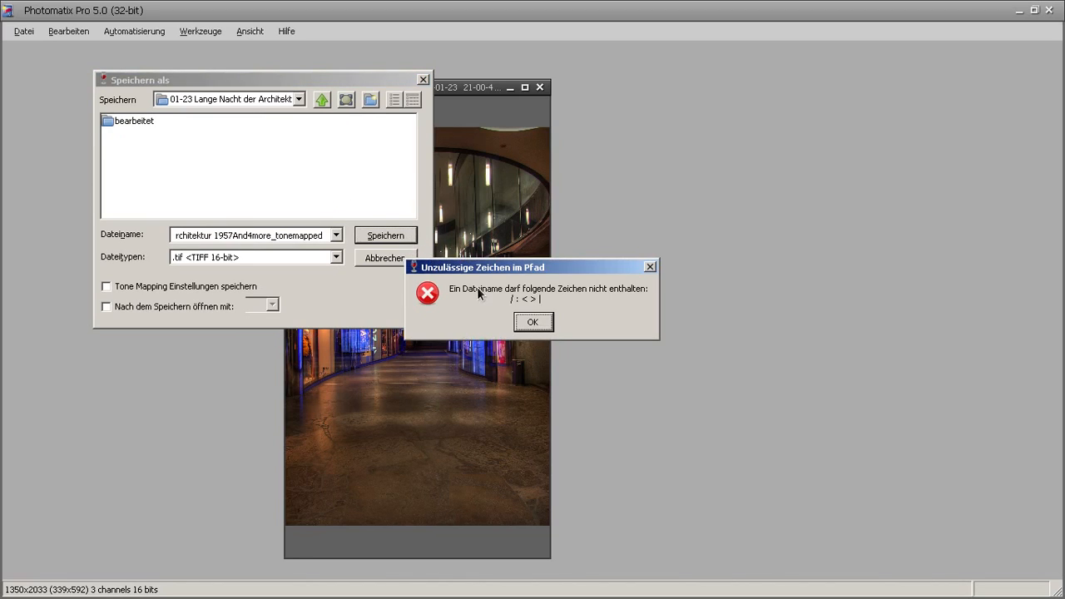
mouse_move(556, 313)
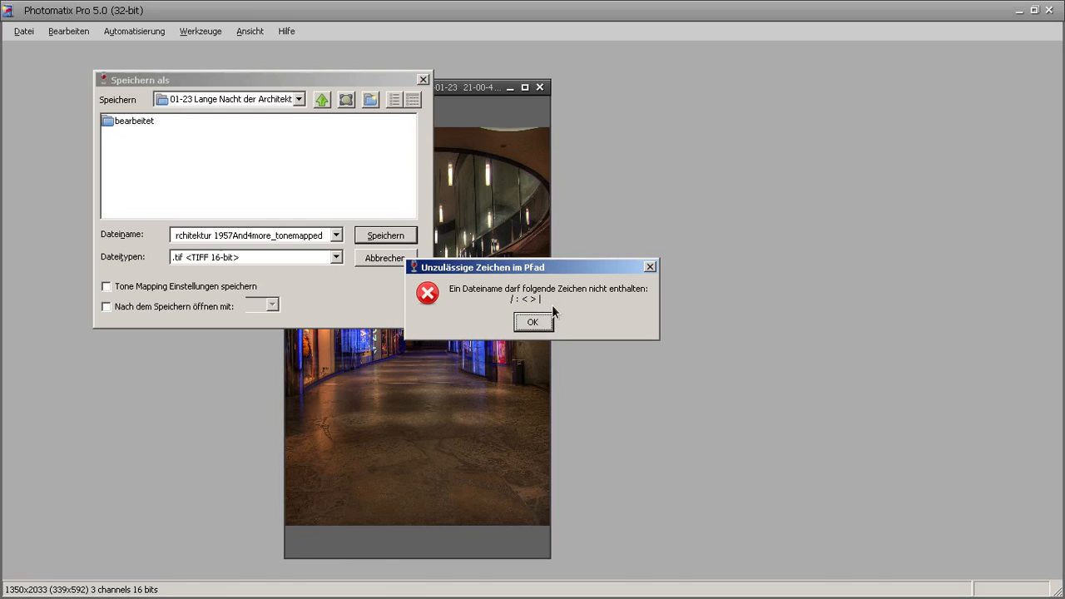
mouse_move(559, 325)
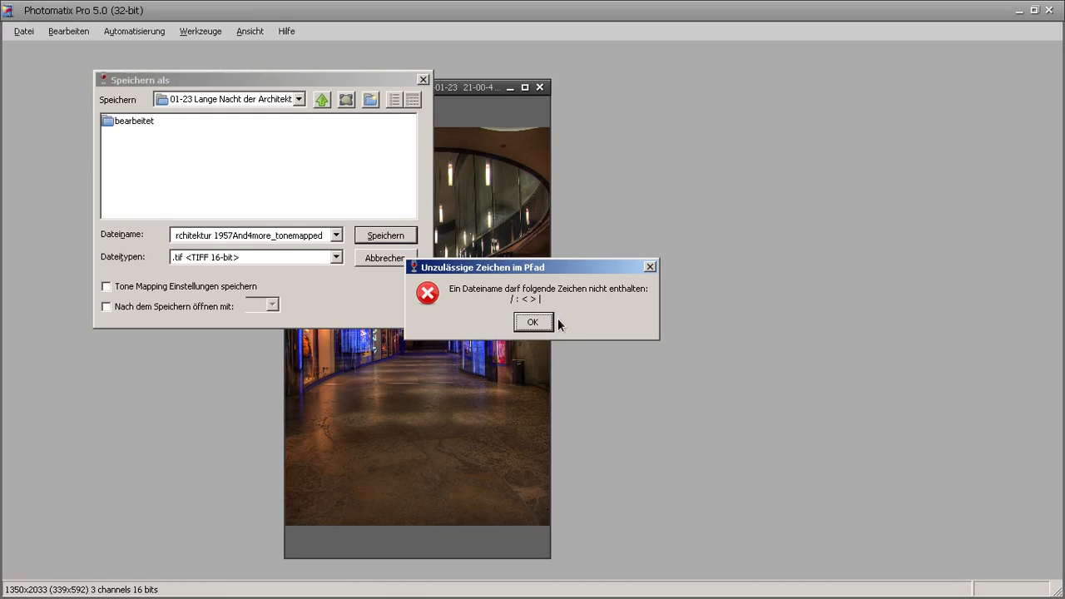
click(532, 323)
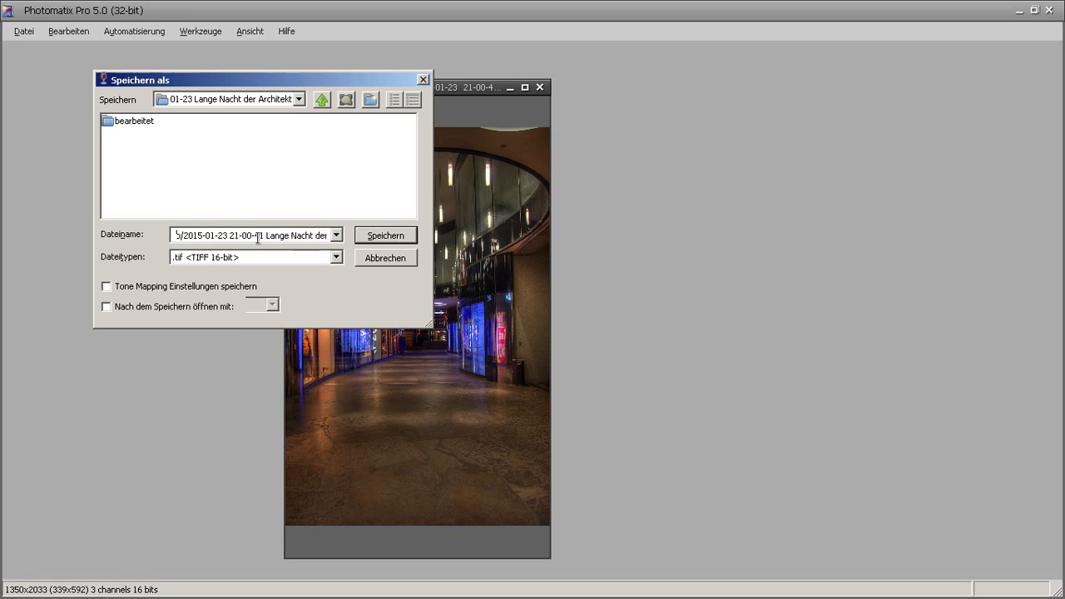
click(384, 235)
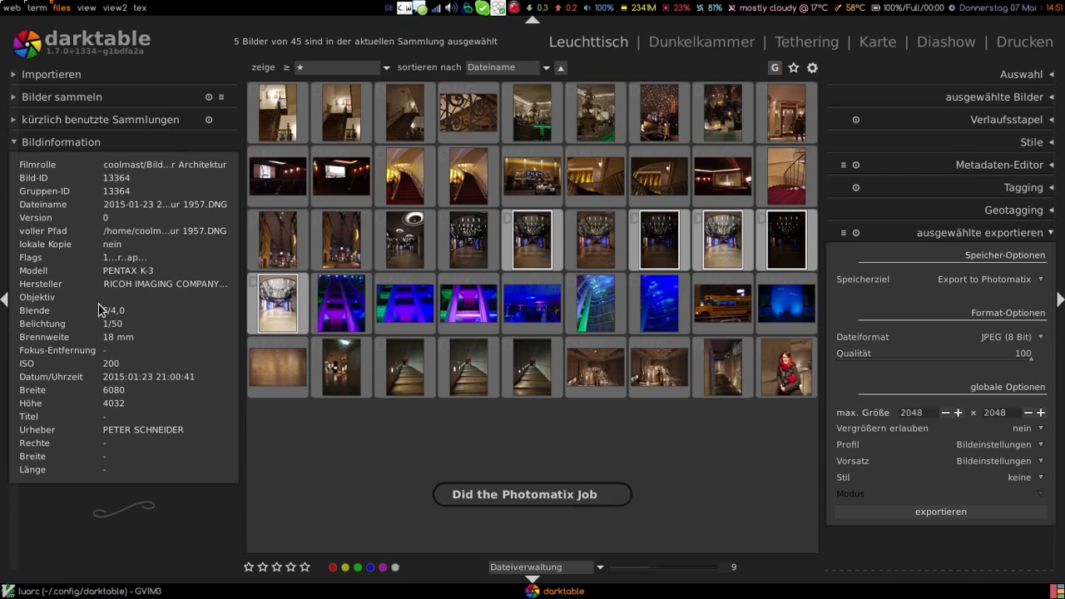
Step: Select the newly imported 1350×2033 tone-mapped TIFF thumbnail in the lighttable
click(341, 240)
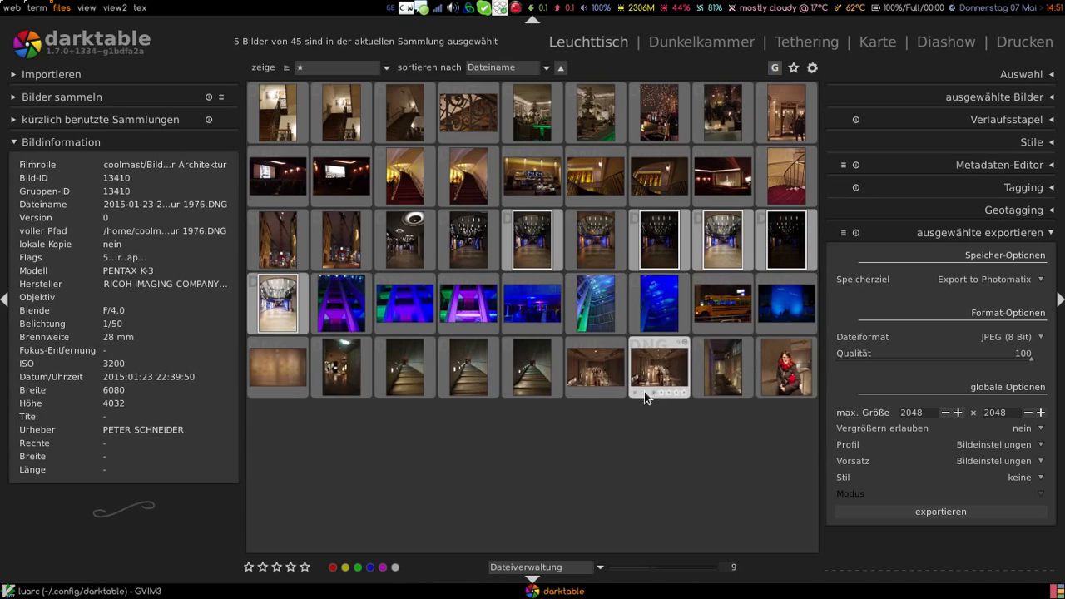
click(659, 367)
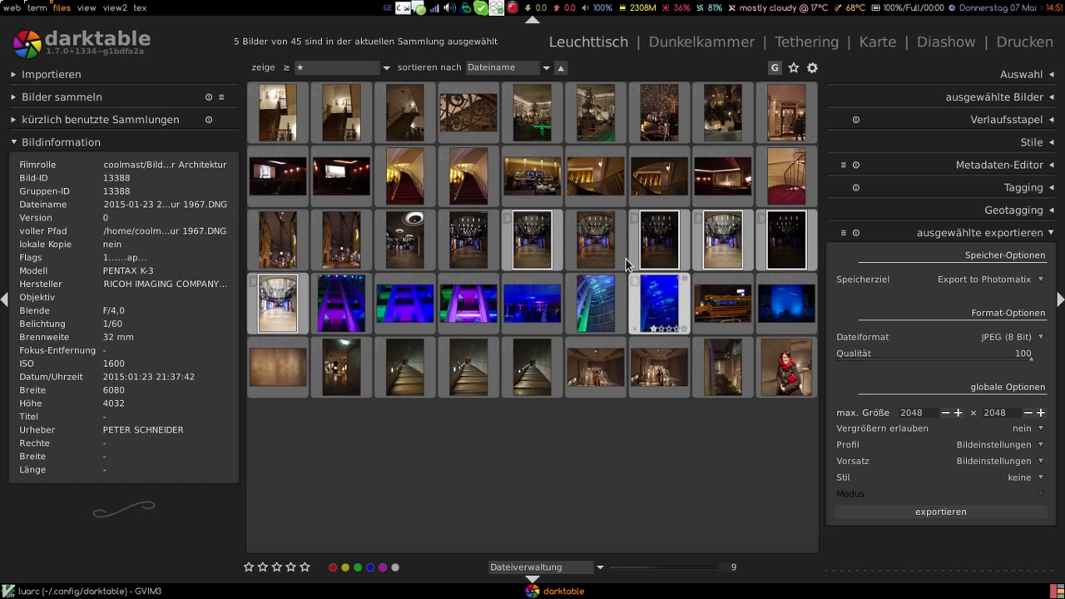
click(595, 239)
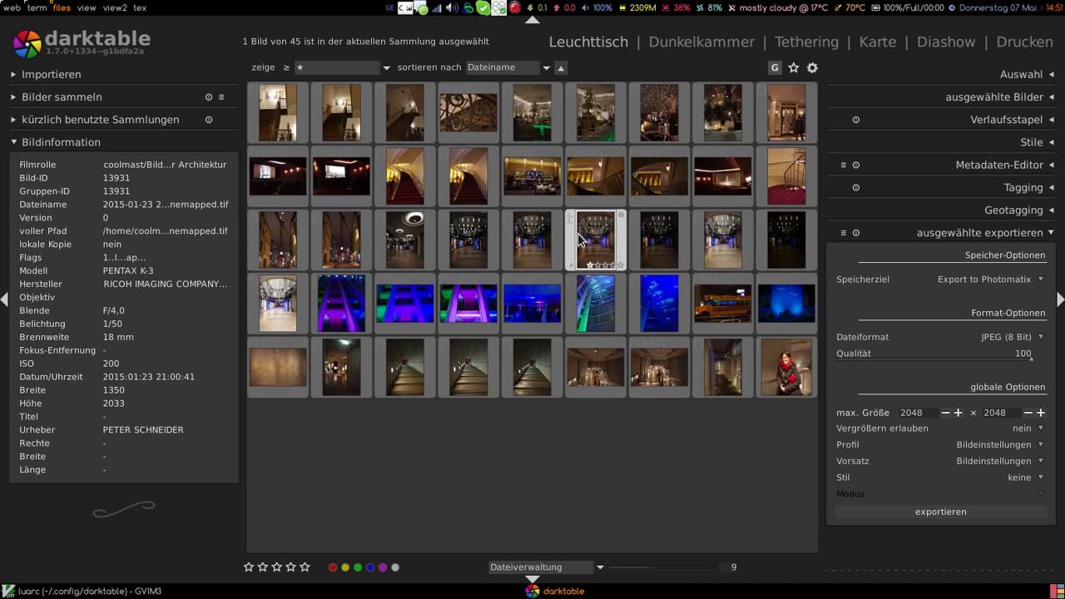
mouse_move(597, 280)
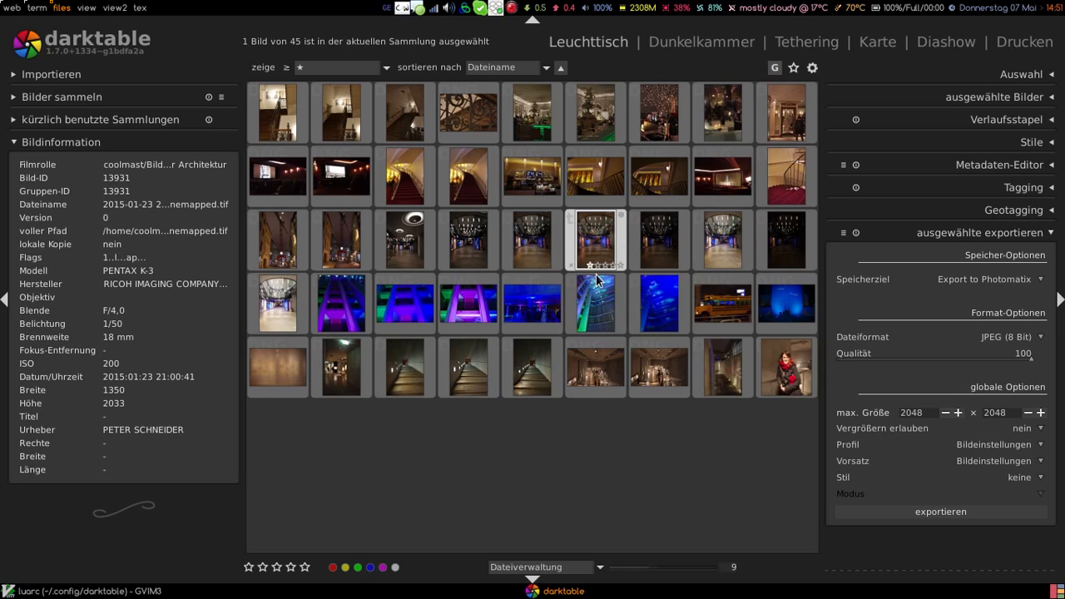
mouse_move(183, 243)
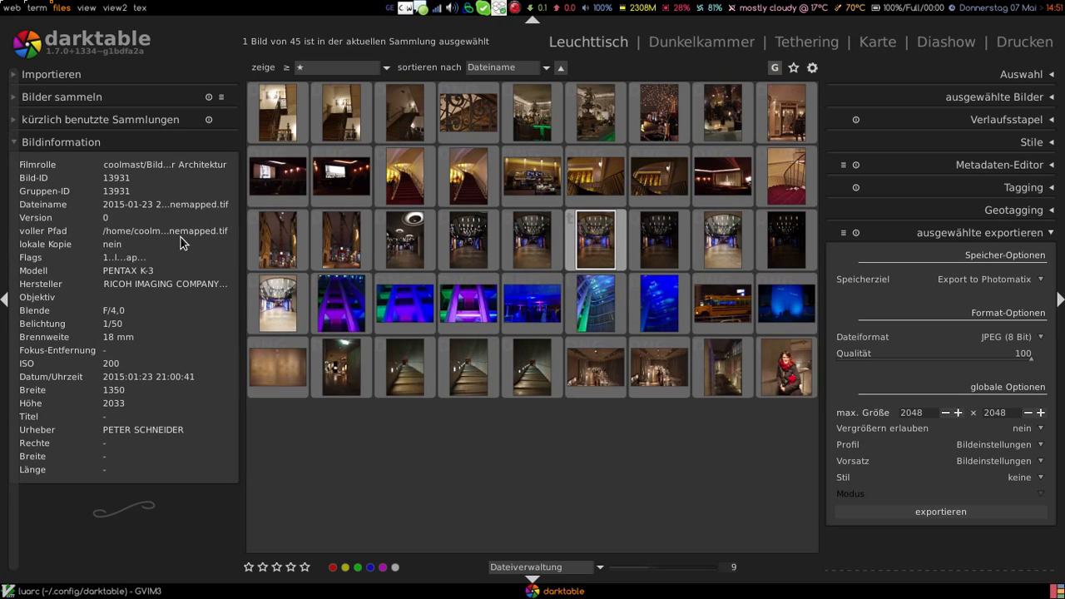
mouse_move(595, 253)
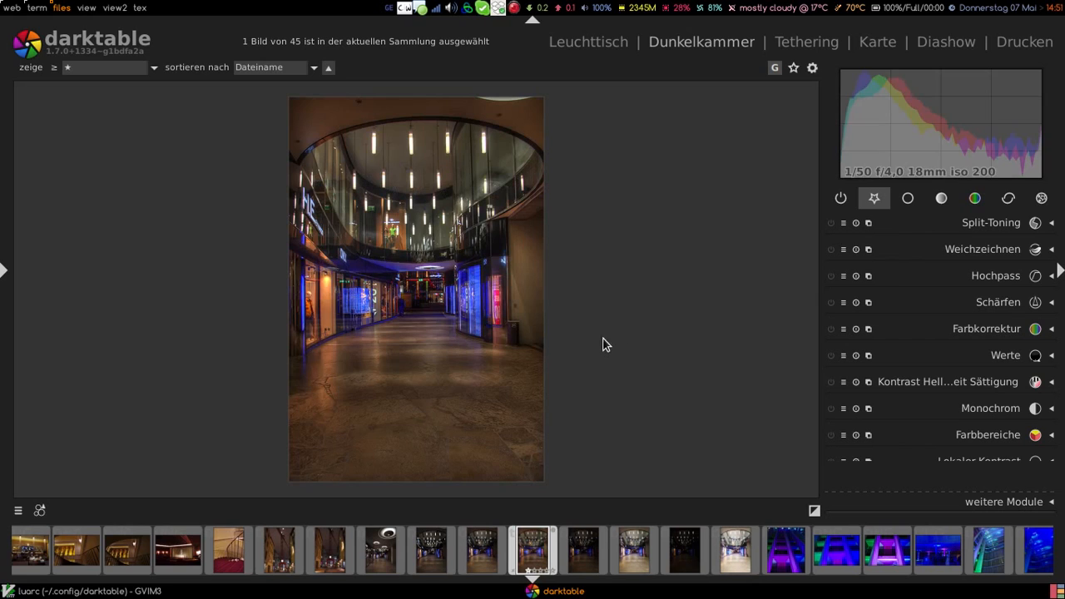
mouse_move(468, 302)
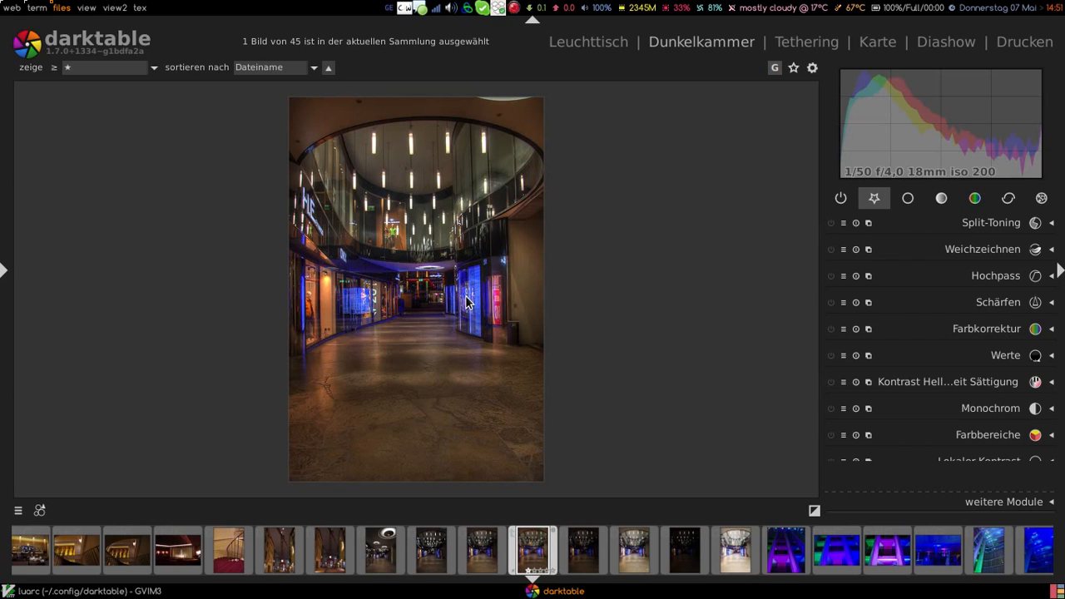
mouse_move(795, 210)
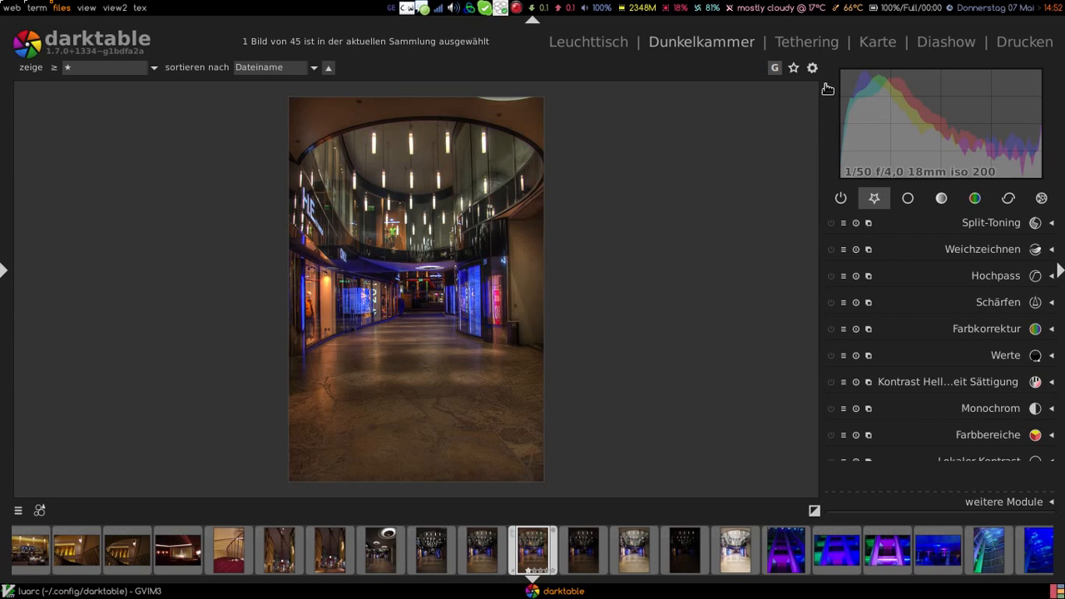
mouse_move(822, 90)
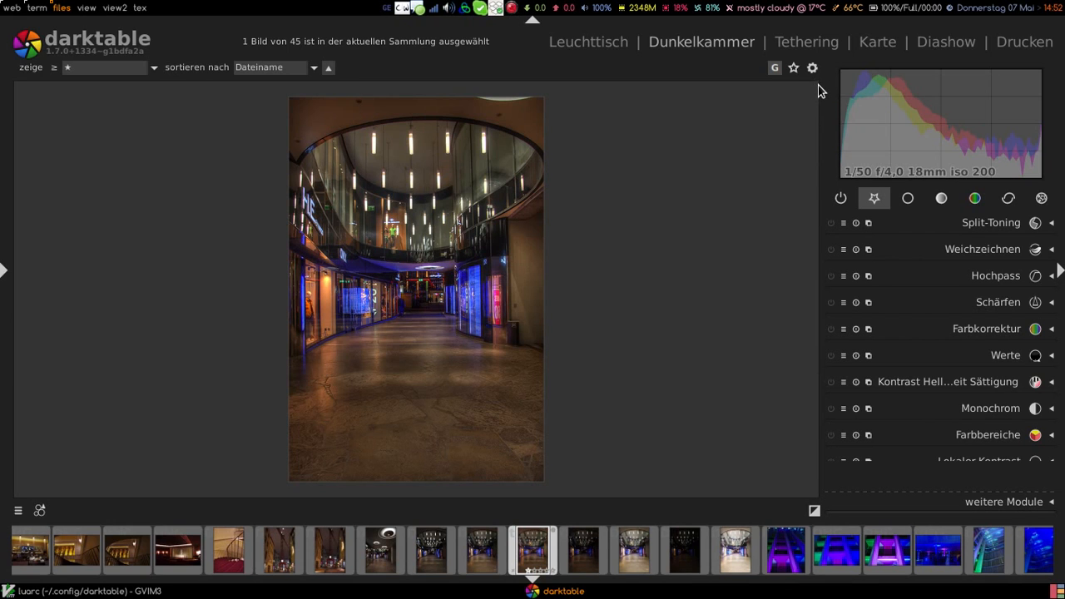
Step: Show the Lua-Optionen preferences with the Photomatix call path and image directory
click(812, 66)
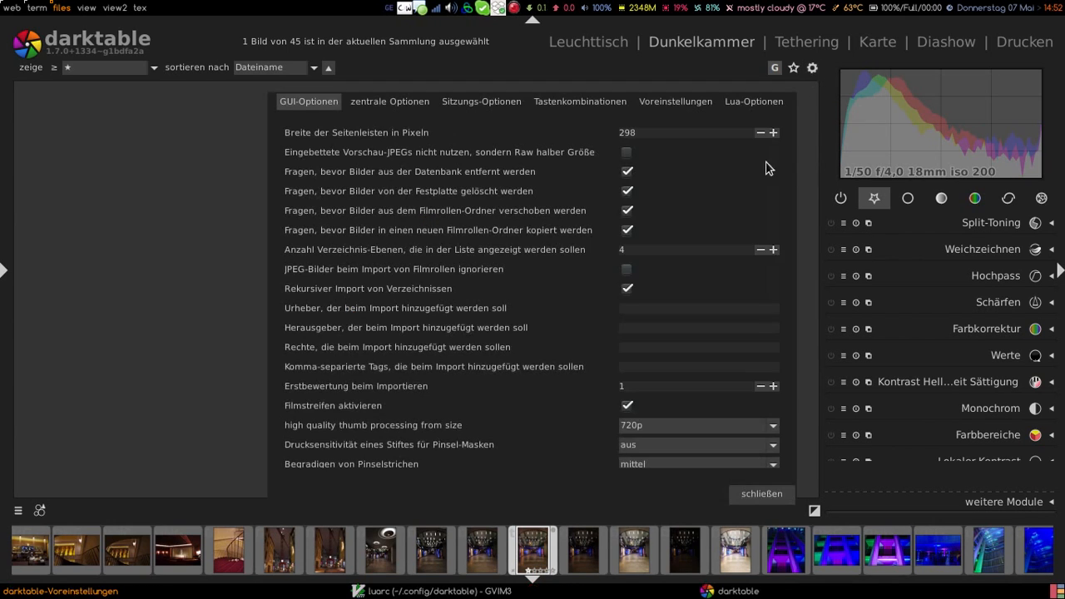
click(752, 101)
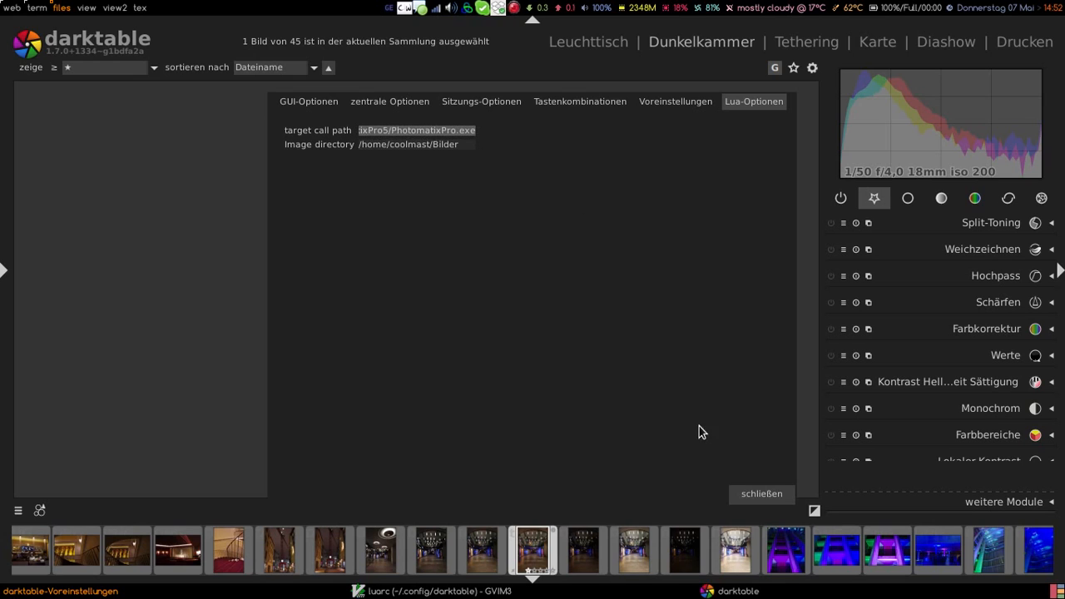
mouse_move(489, 183)
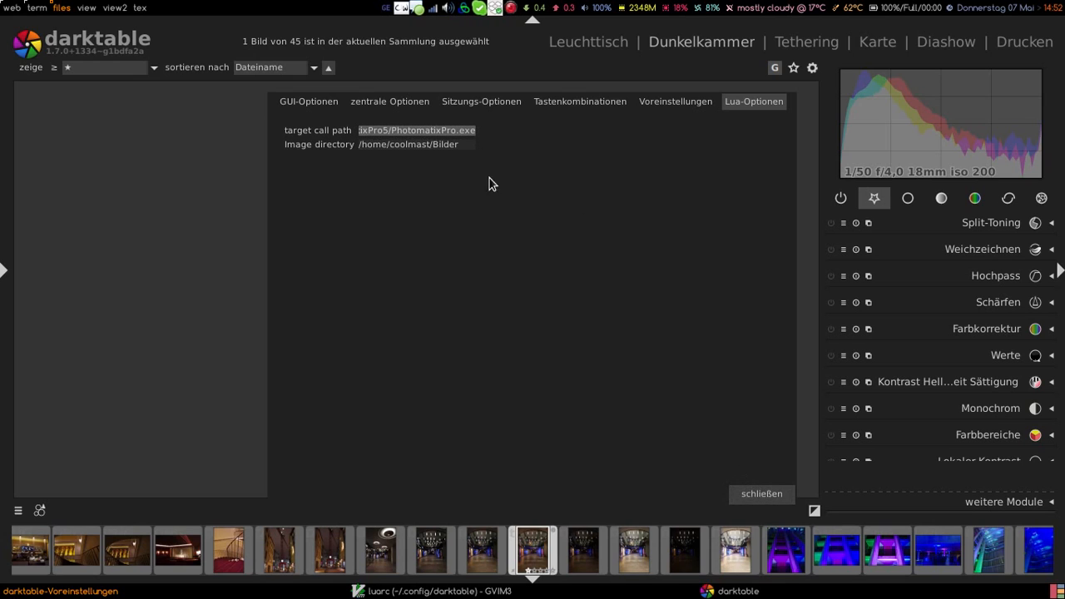
click(761, 492)
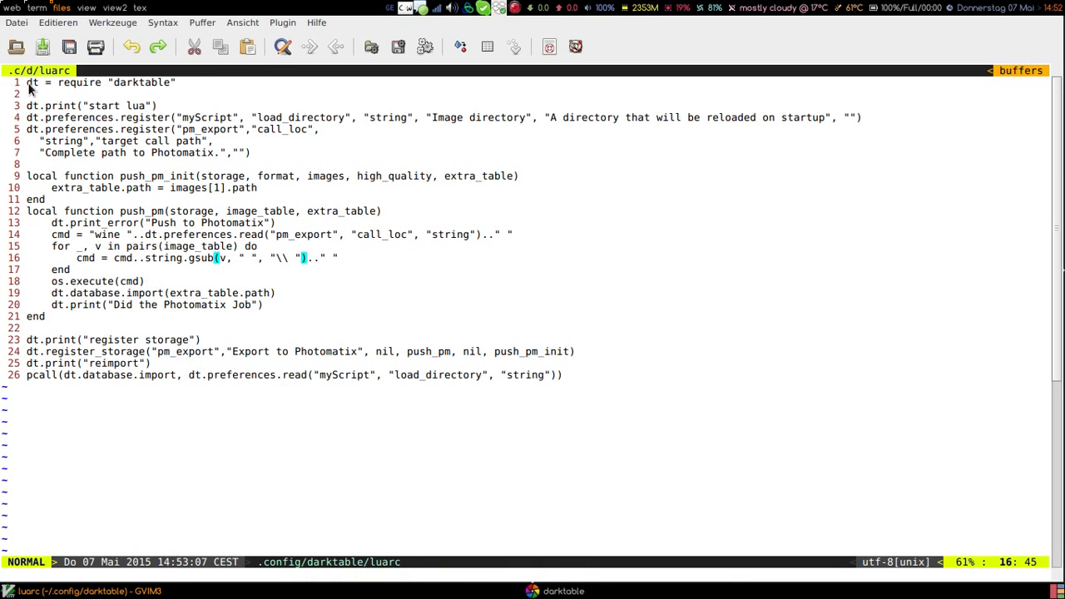
mouse_move(120, 159)
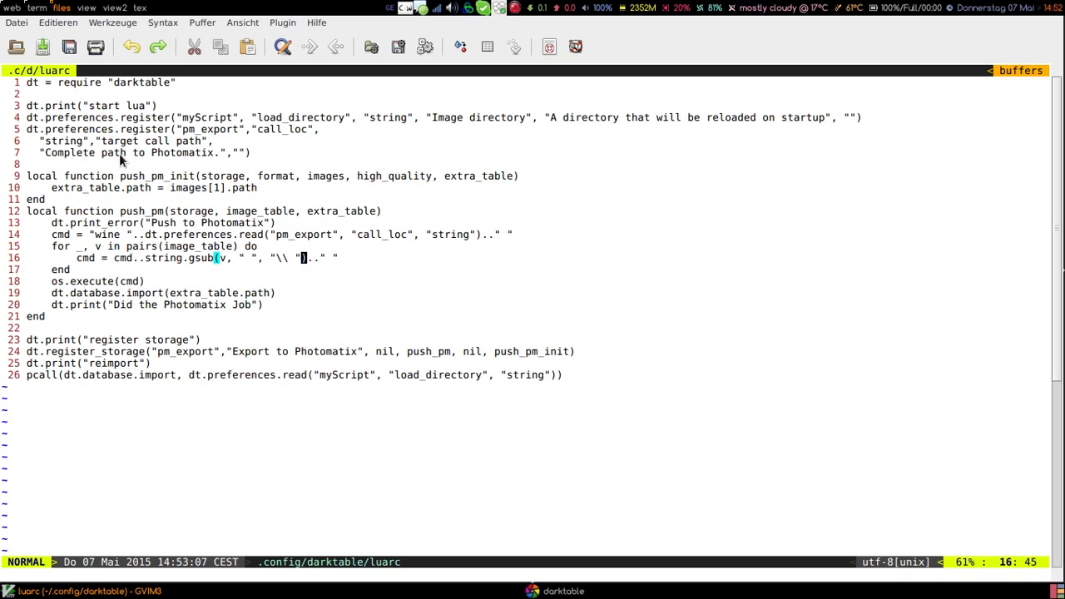
mouse_move(142, 172)
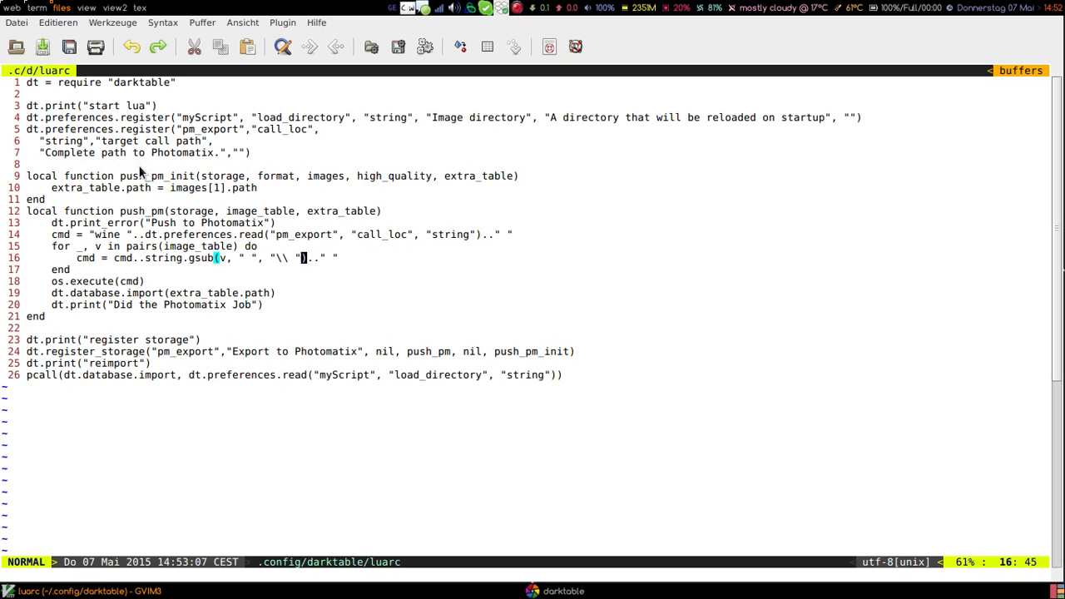
mouse_move(640, 363)
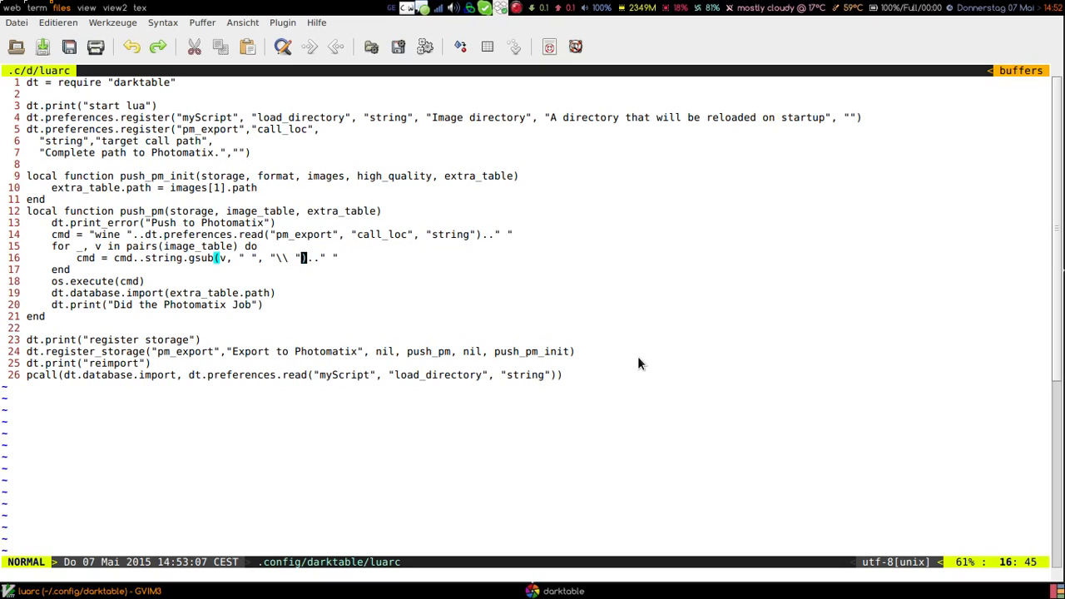
mouse_move(632, 356)
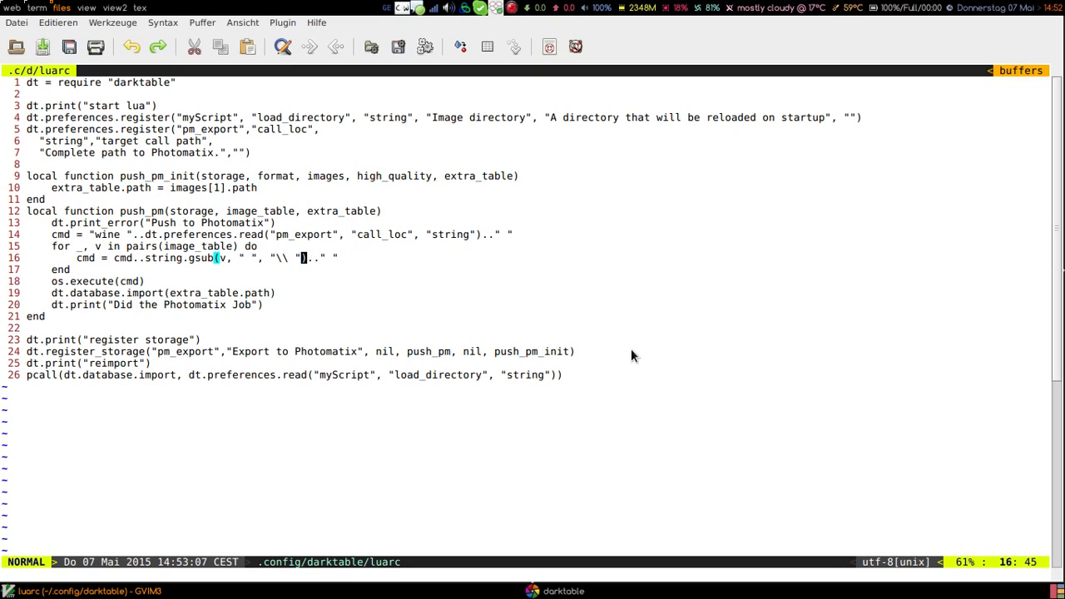
mouse_move(522, 309)
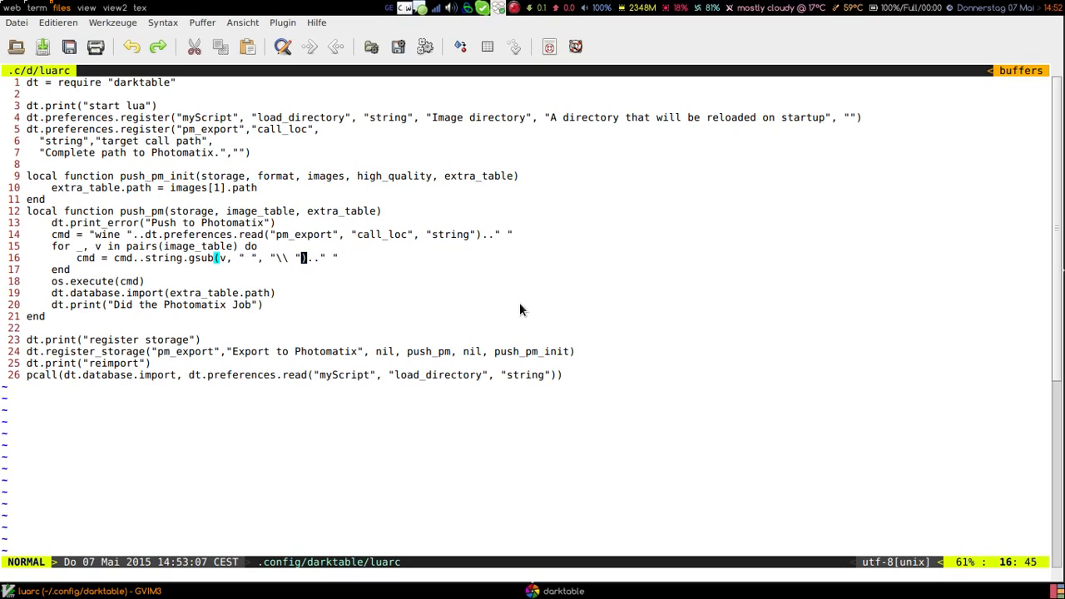
mouse_move(110, 201)
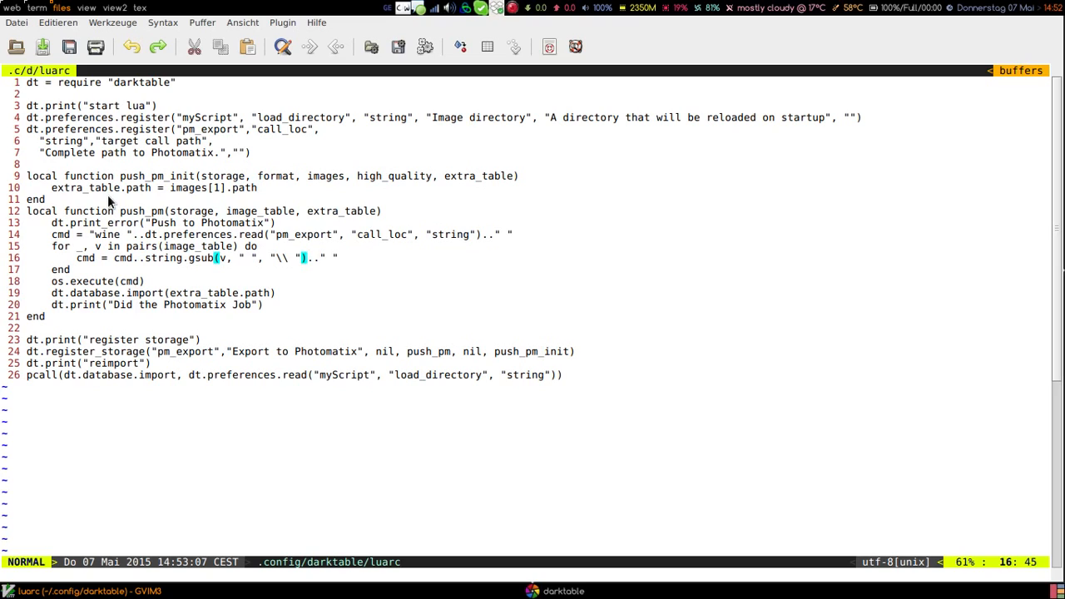
mouse_move(223, 208)
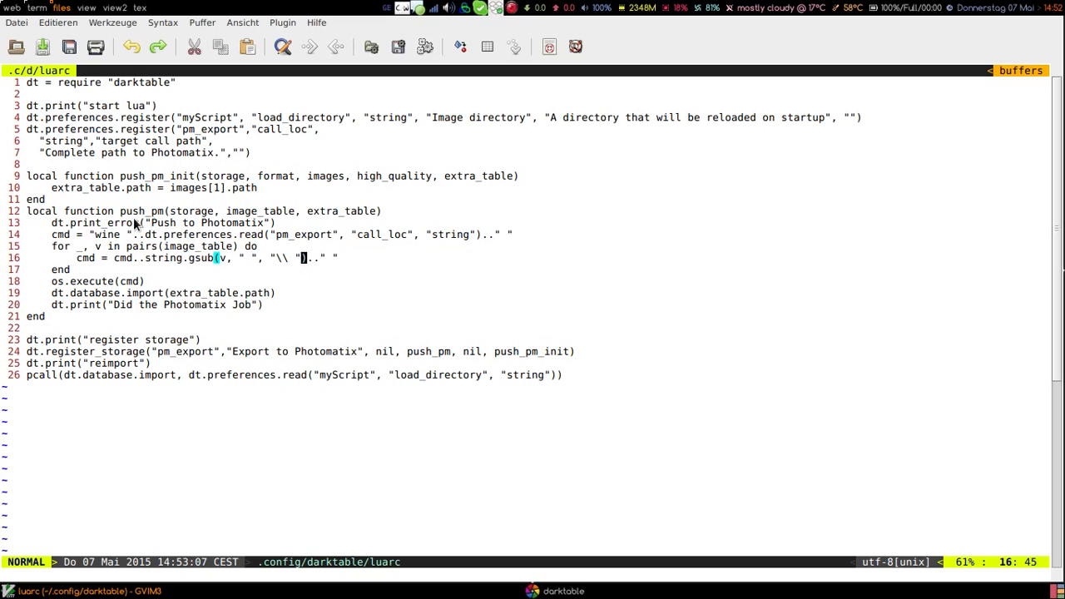
mouse_move(146, 243)
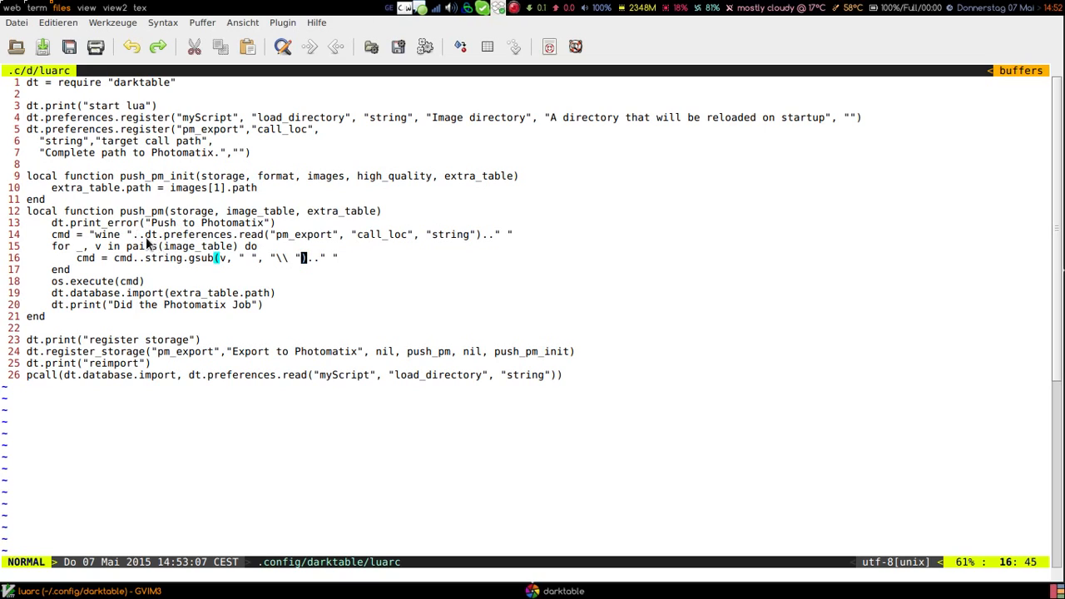
mouse_move(280, 241)
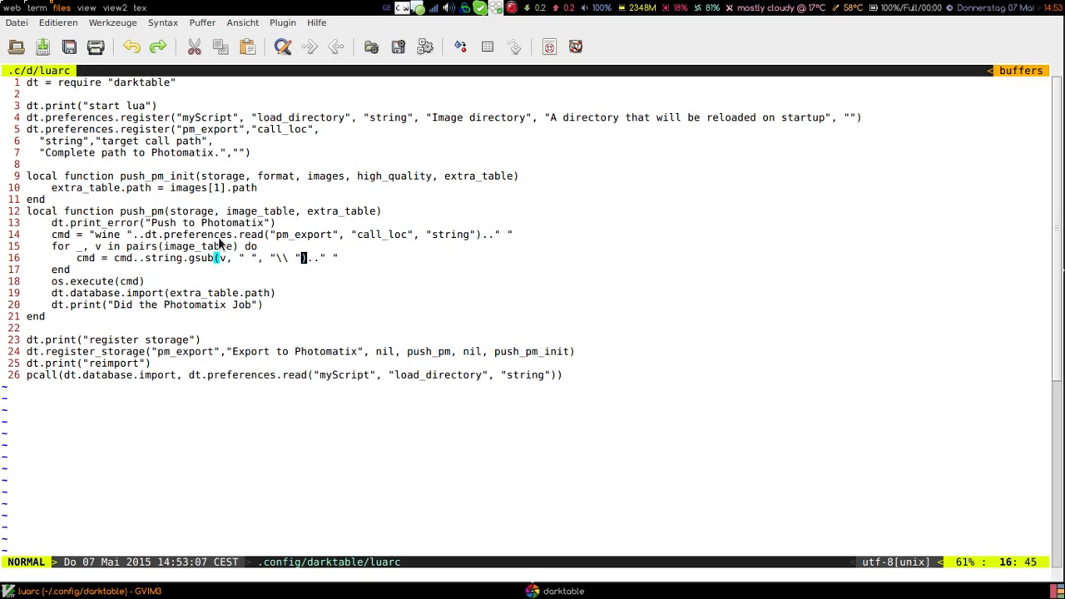
mouse_move(466, 243)
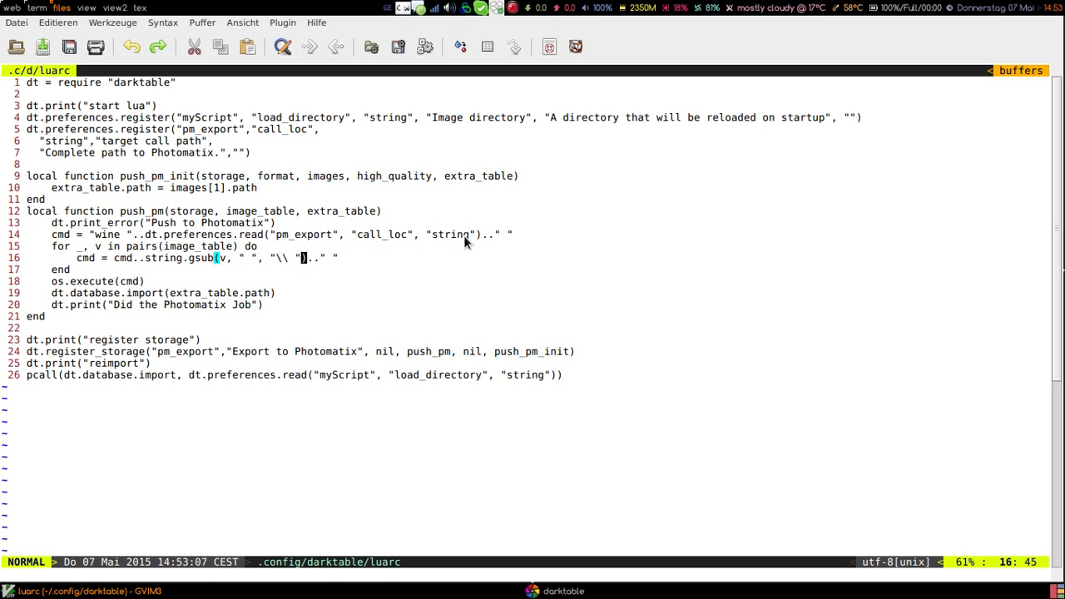
mouse_move(436, 243)
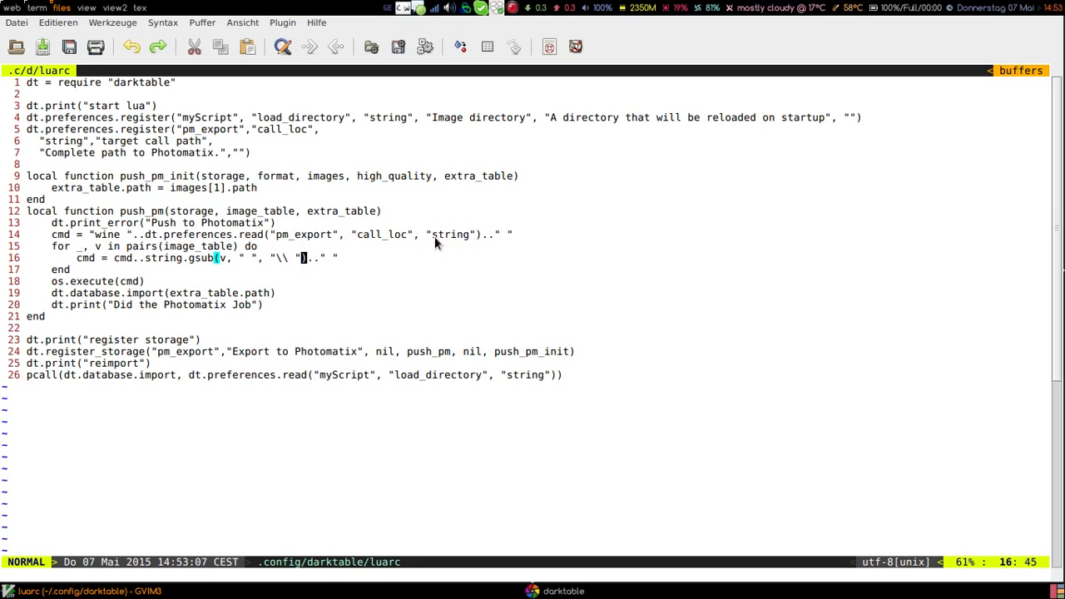
mouse_move(116, 258)
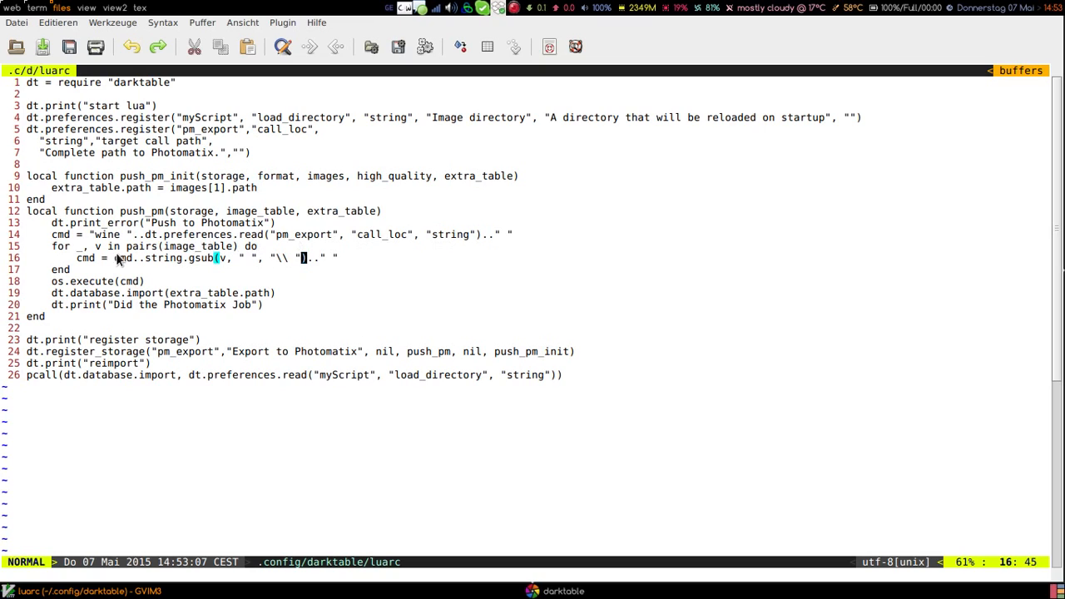
mouse_move(160, 268)
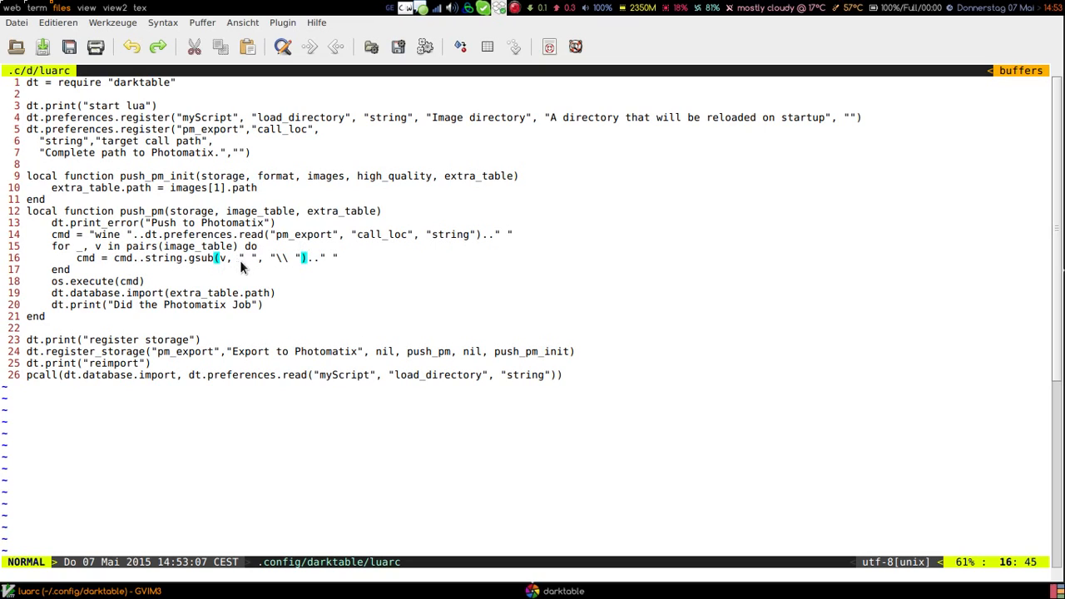
mouse_move(286, 270)
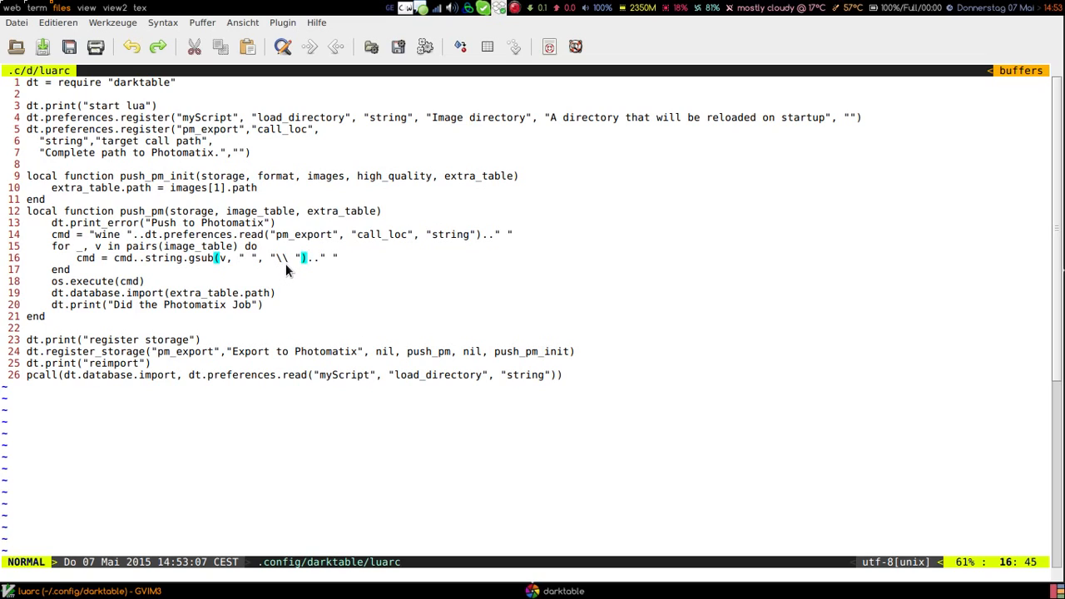
mouse_move(236, 275)
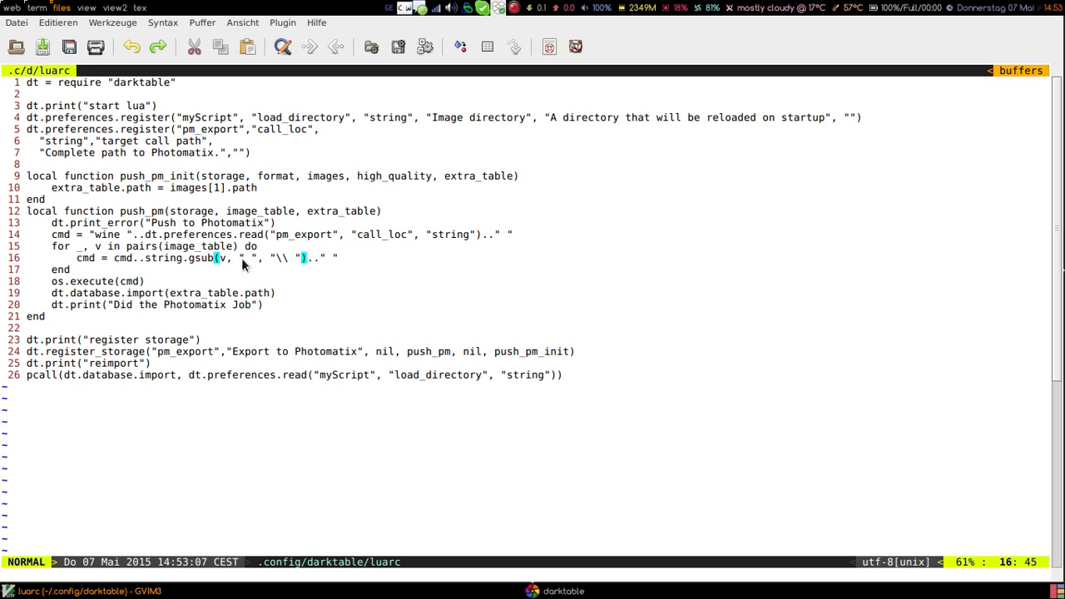
mouse_move(350, 281)
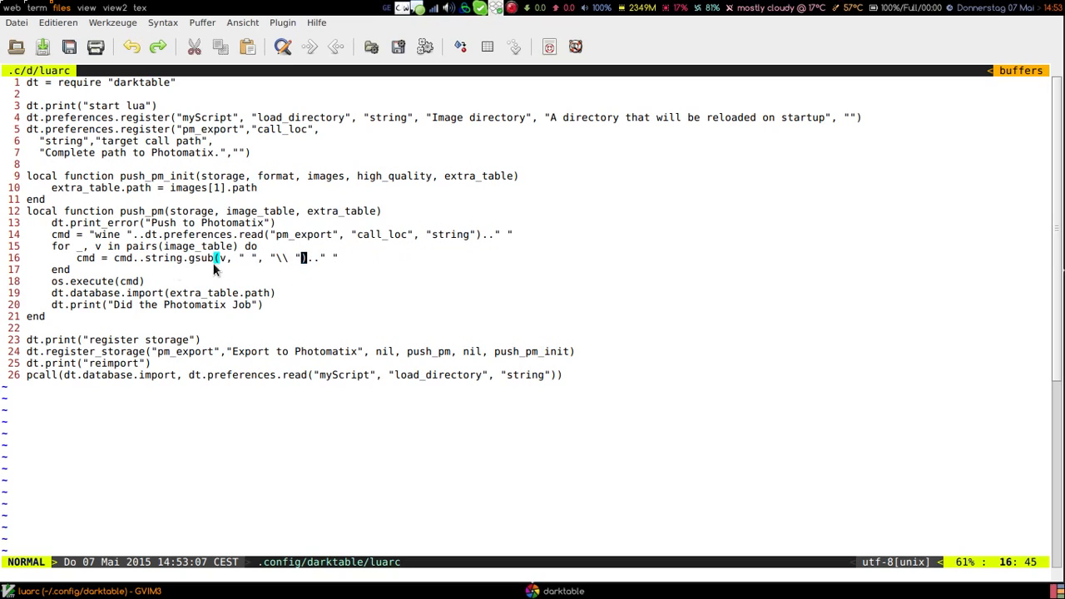
mouse_move(329, 266)
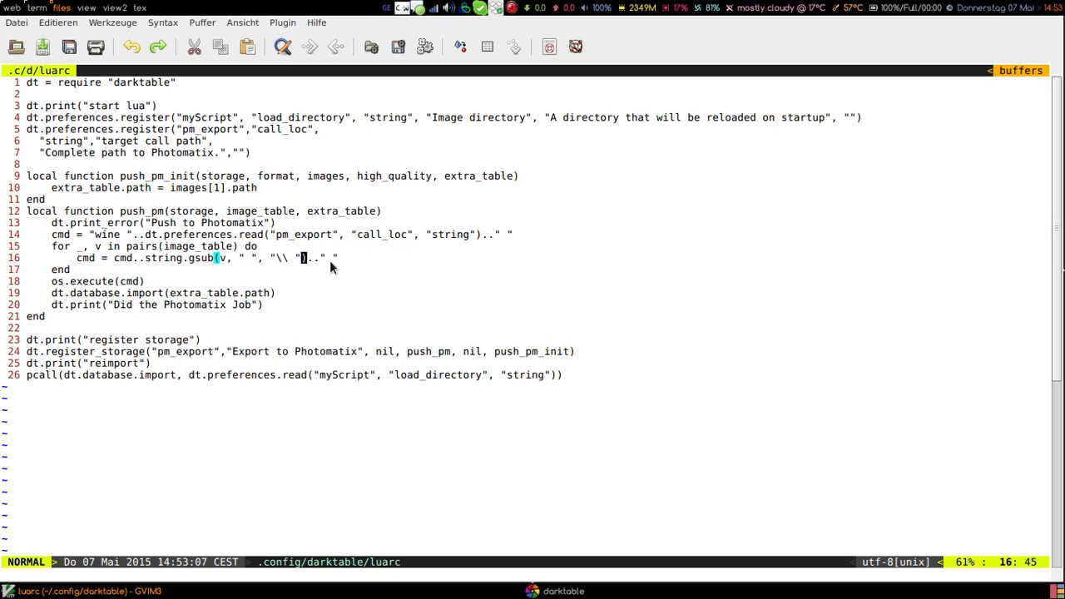
mouse_move(296, 280)
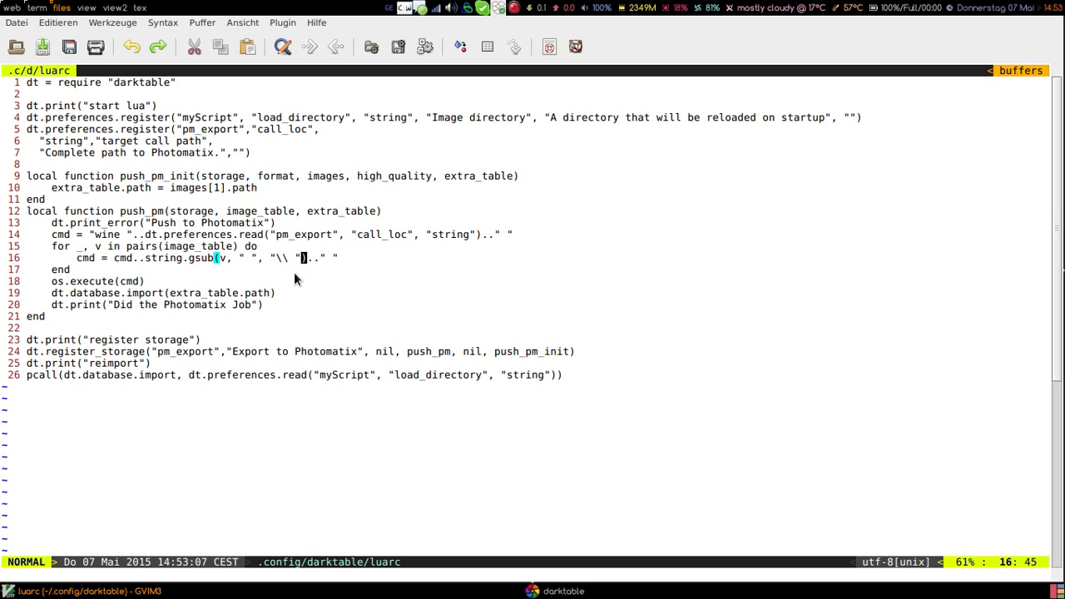
mouse_move(373, 276)
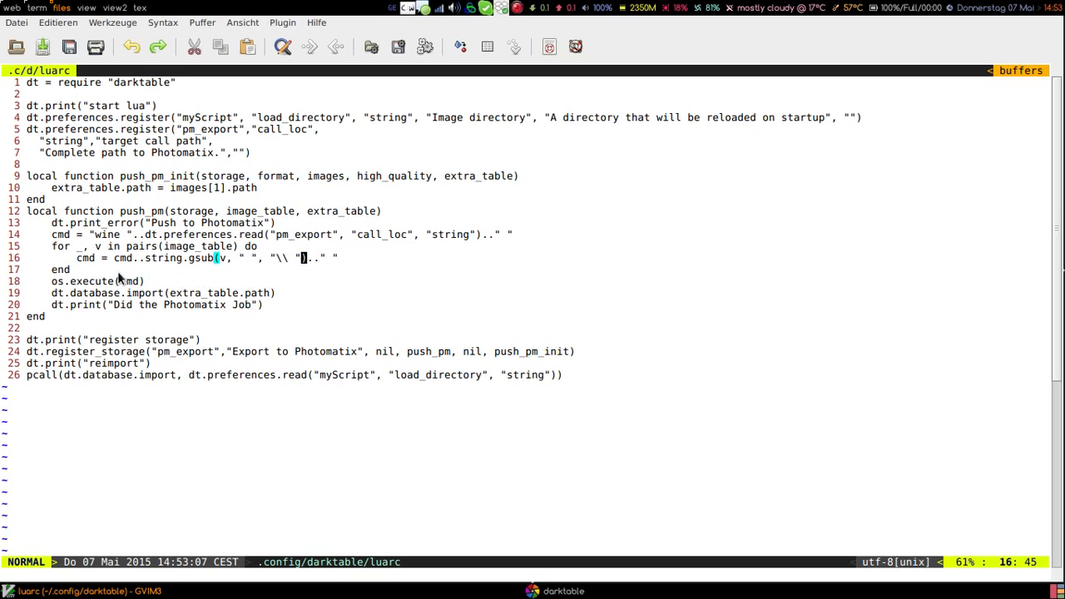
mouse_move(92, 282)
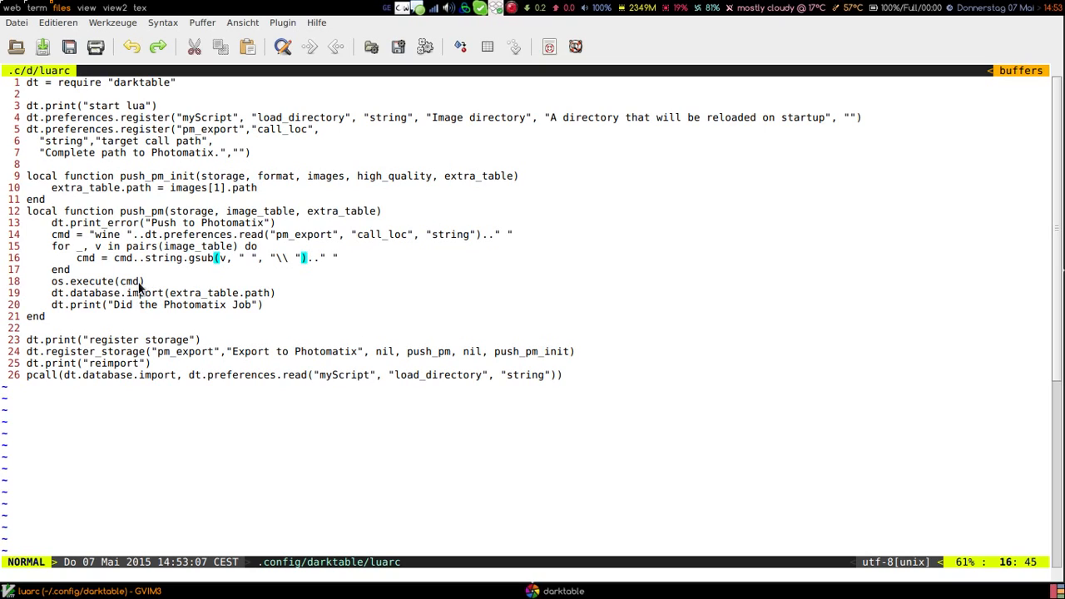
mouse_move(69, 281)
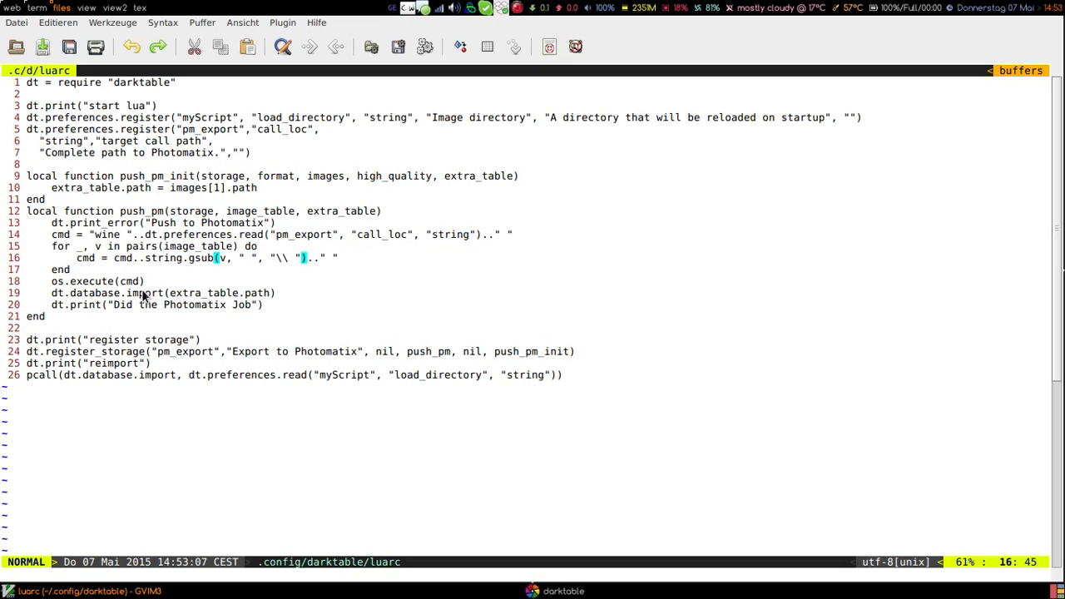
mouse_move(113, 302)
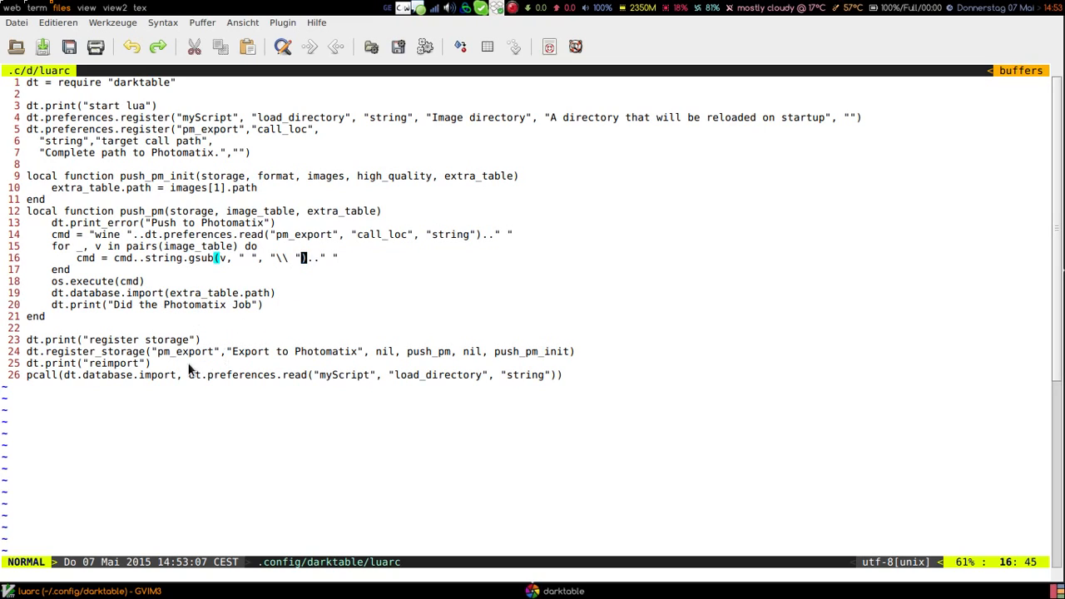
mouse_move(208, 452)
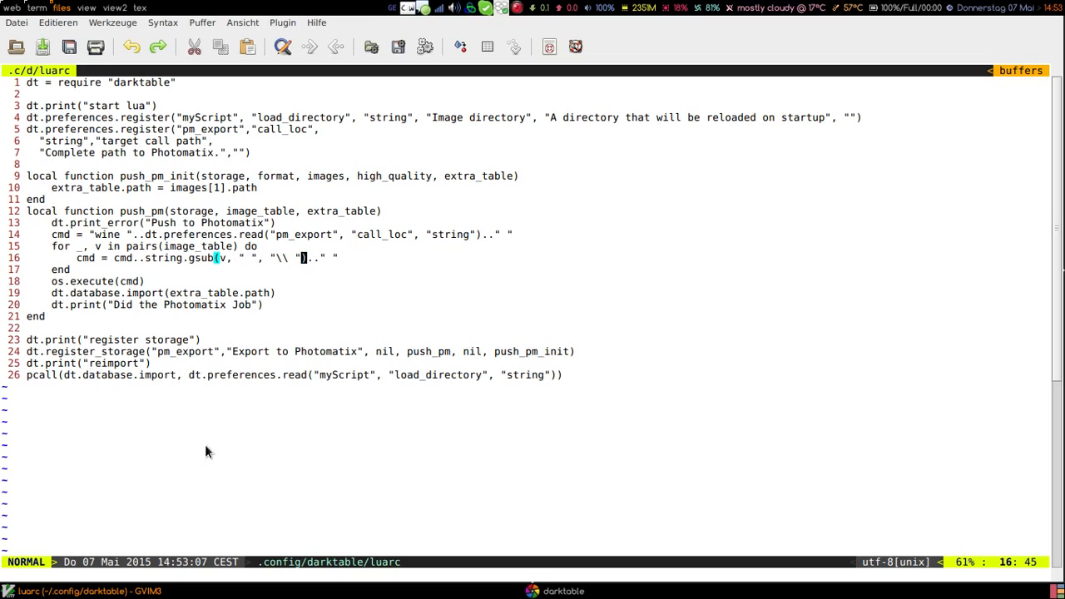
mouse_move(606, 409)
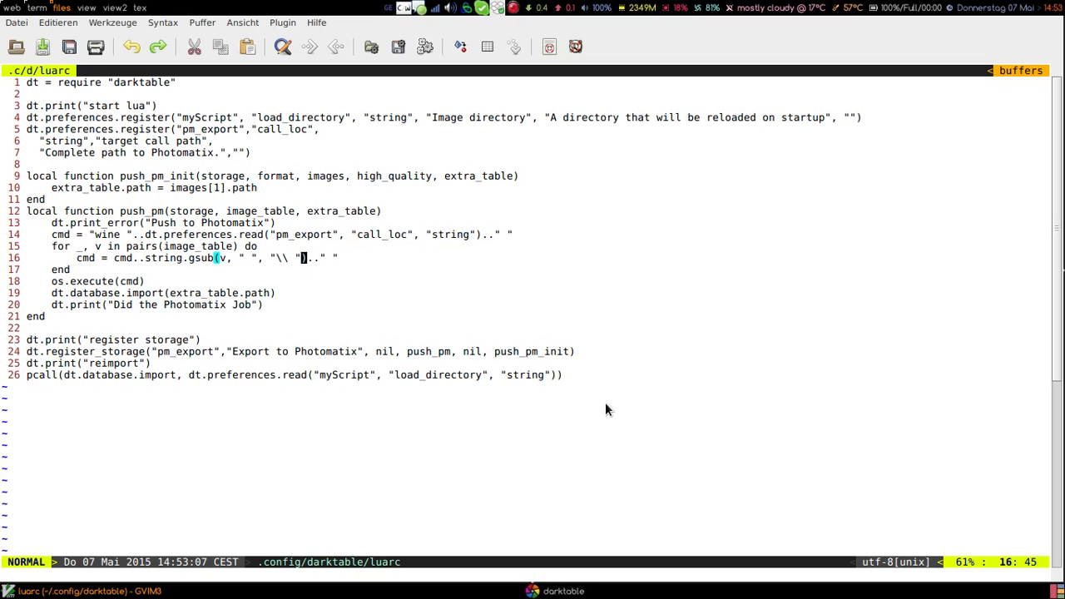
mouse_move(599, 410)
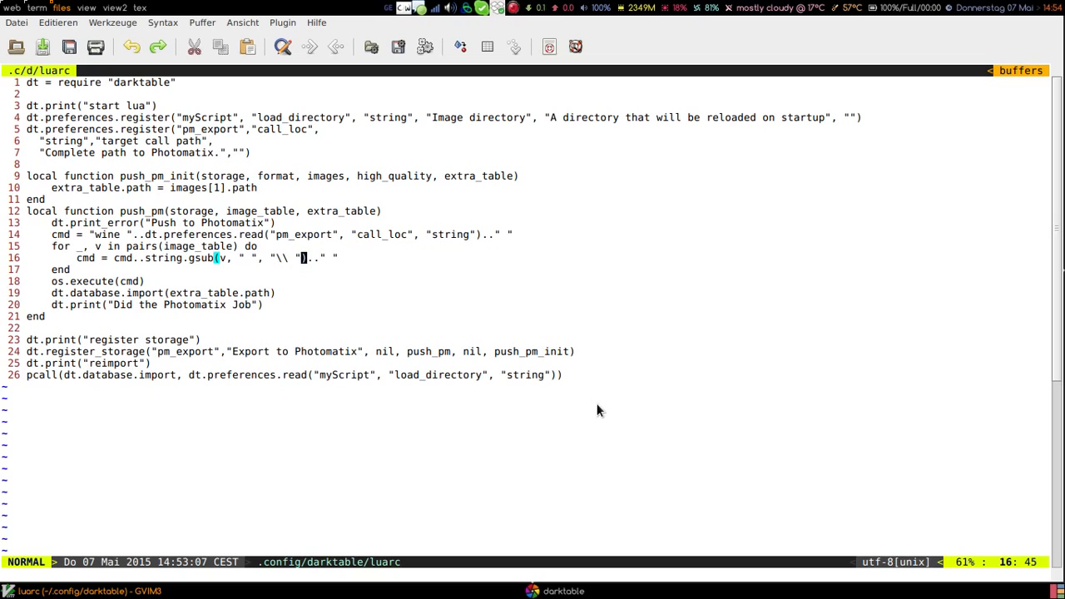
mouse_move(589, 406)
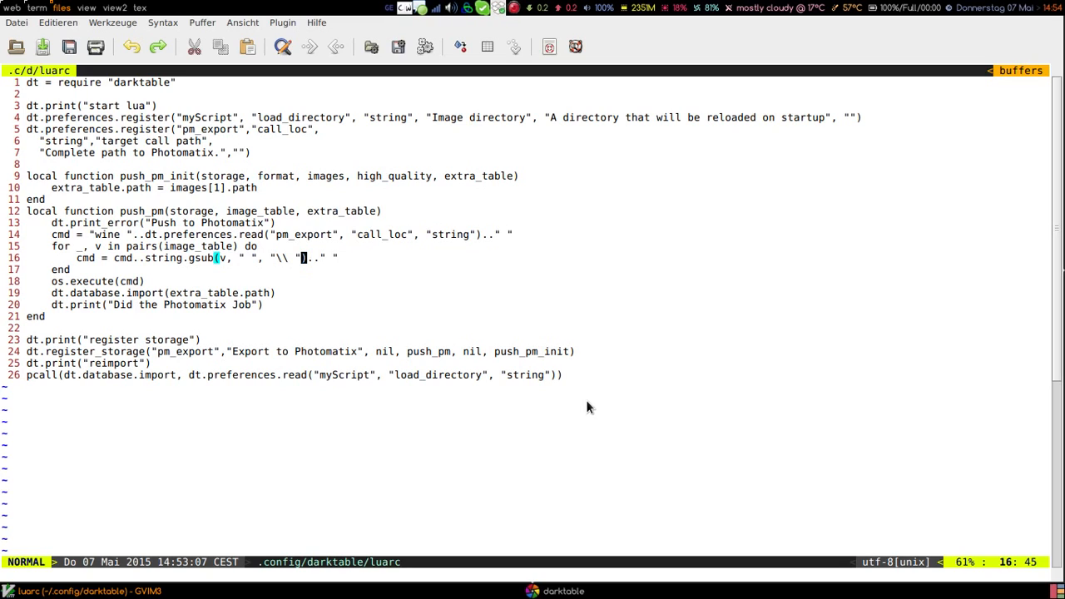
mouse_move(569, 393)
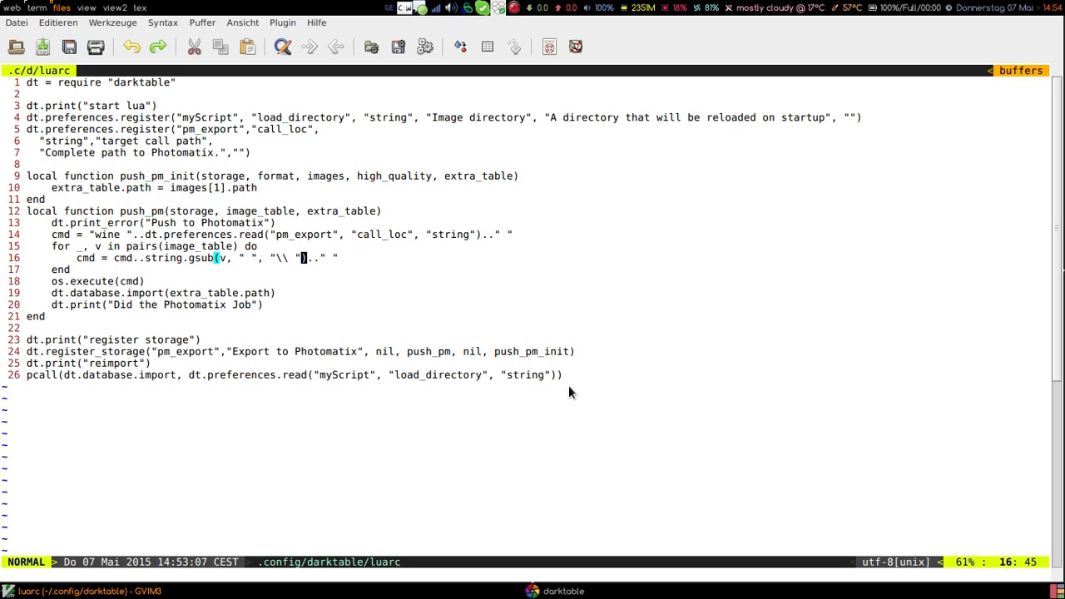
mouse_move(652, 372)
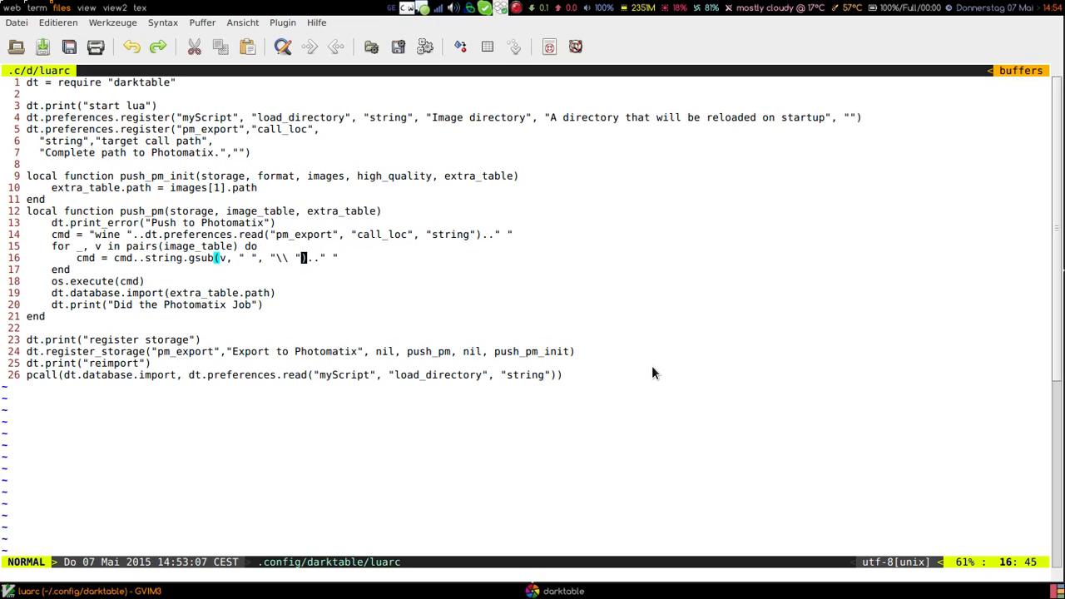
mouse_move(642, 376)
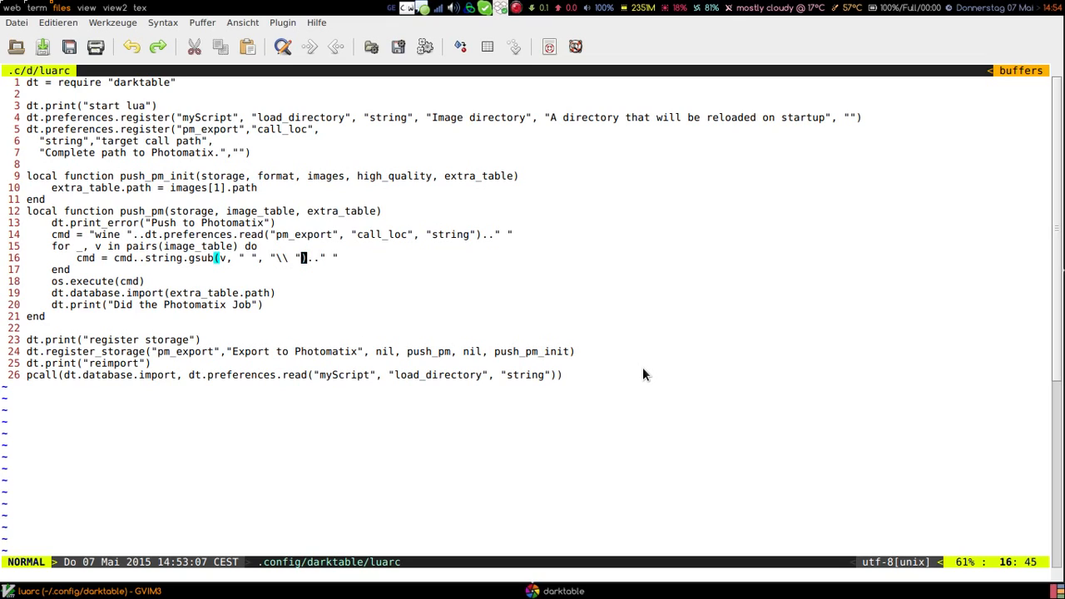